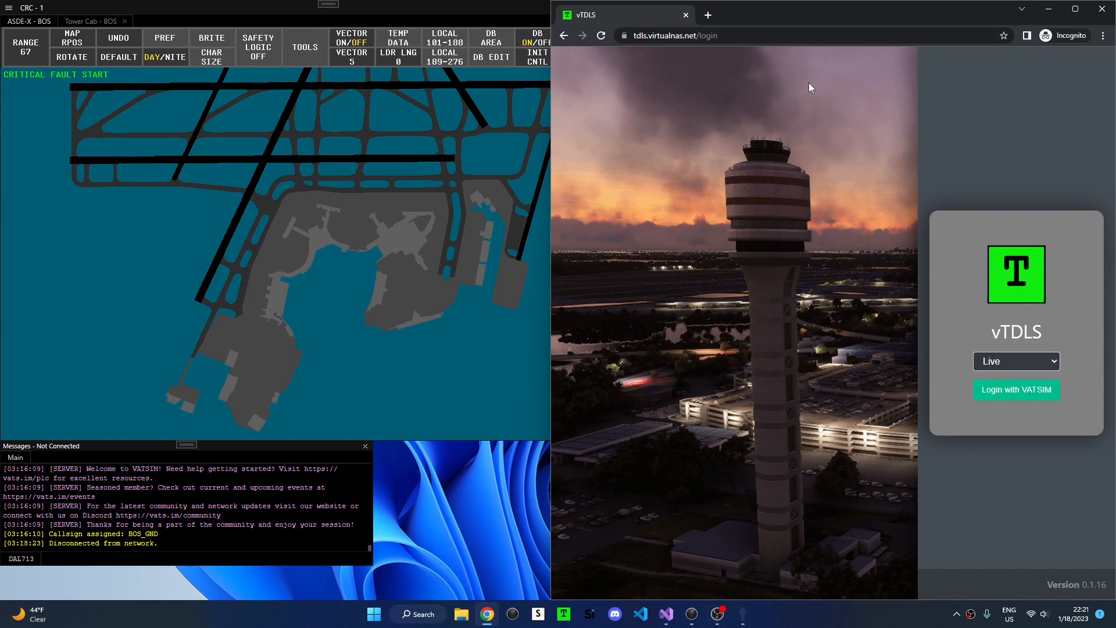
pyautogui.moveTo(687, 76)
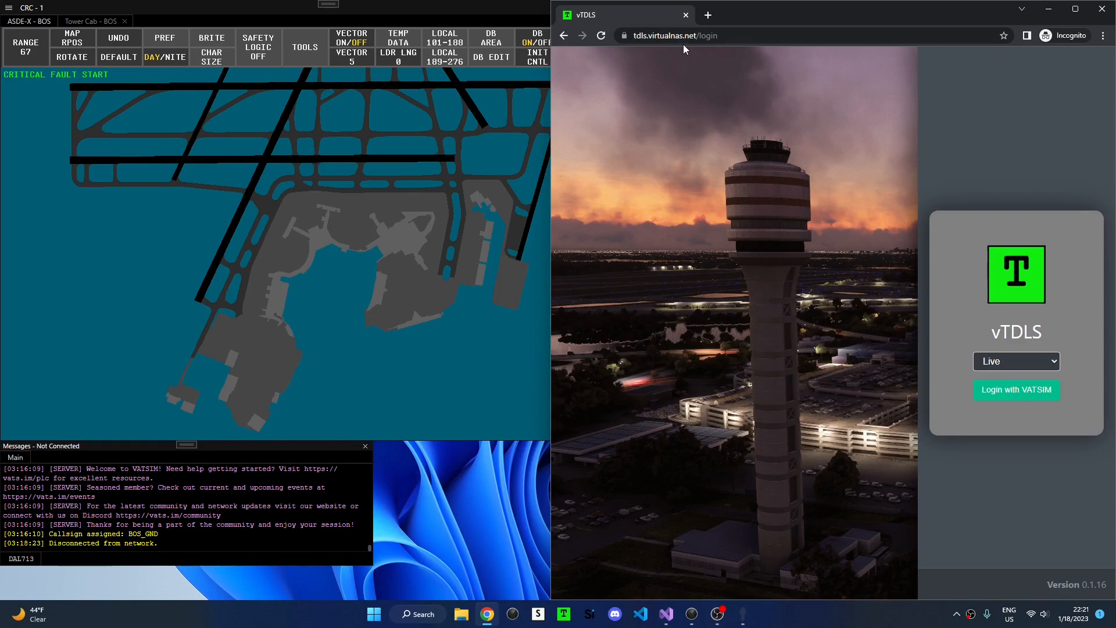
pyautogui.moveTo(685, 48)
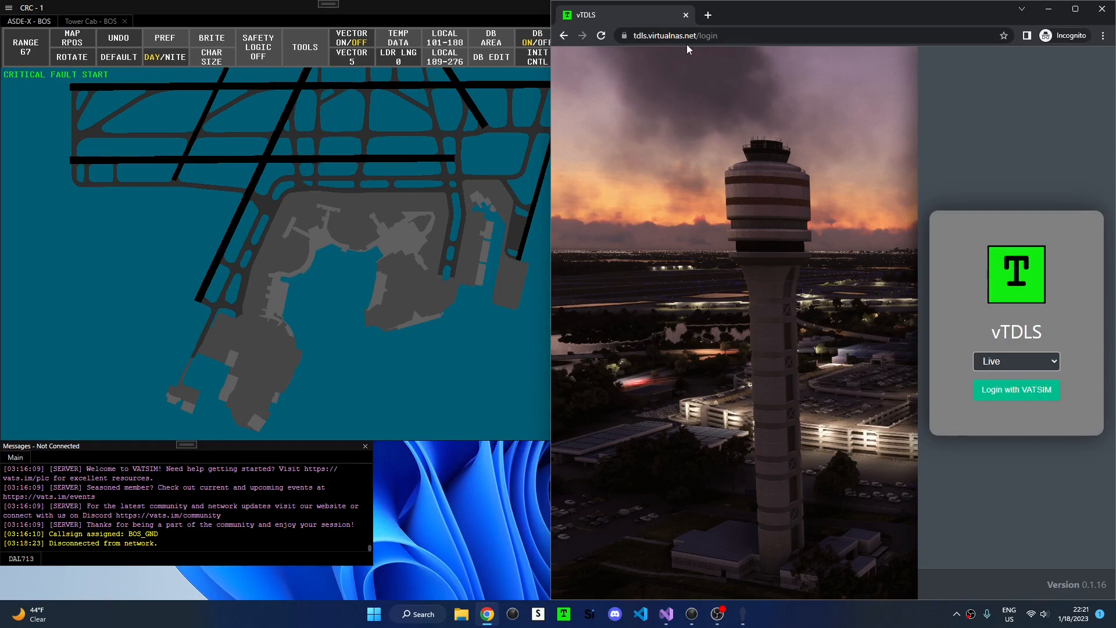
pyautogui.moveTo(853, 158)
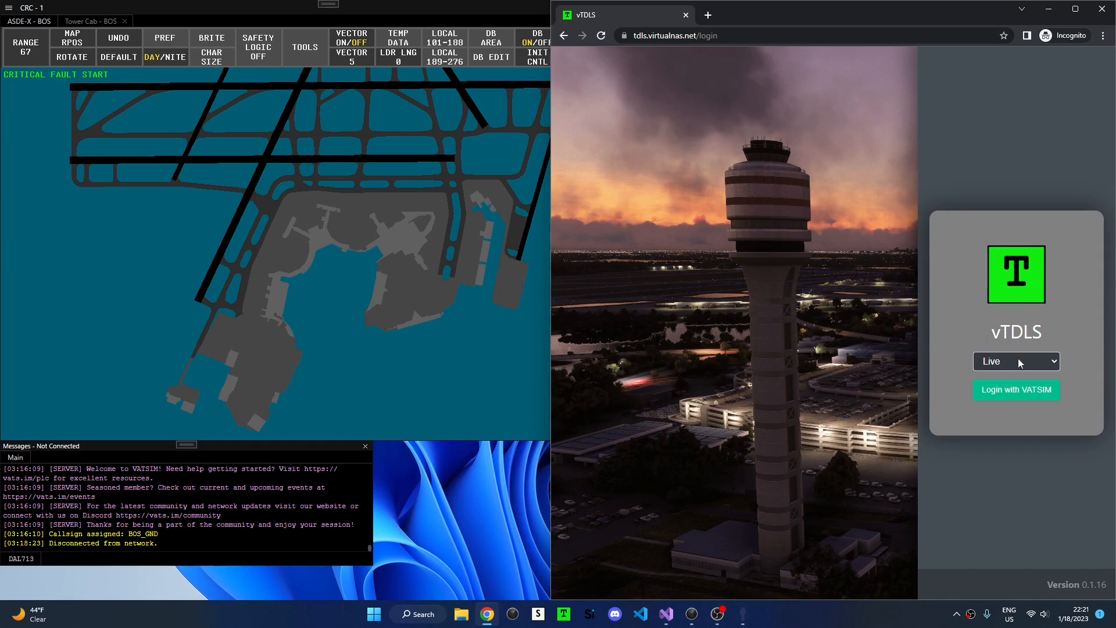
# Choose the Test environment from the vTDLS login page's environment list.
pyautogui.click(1015, 361)
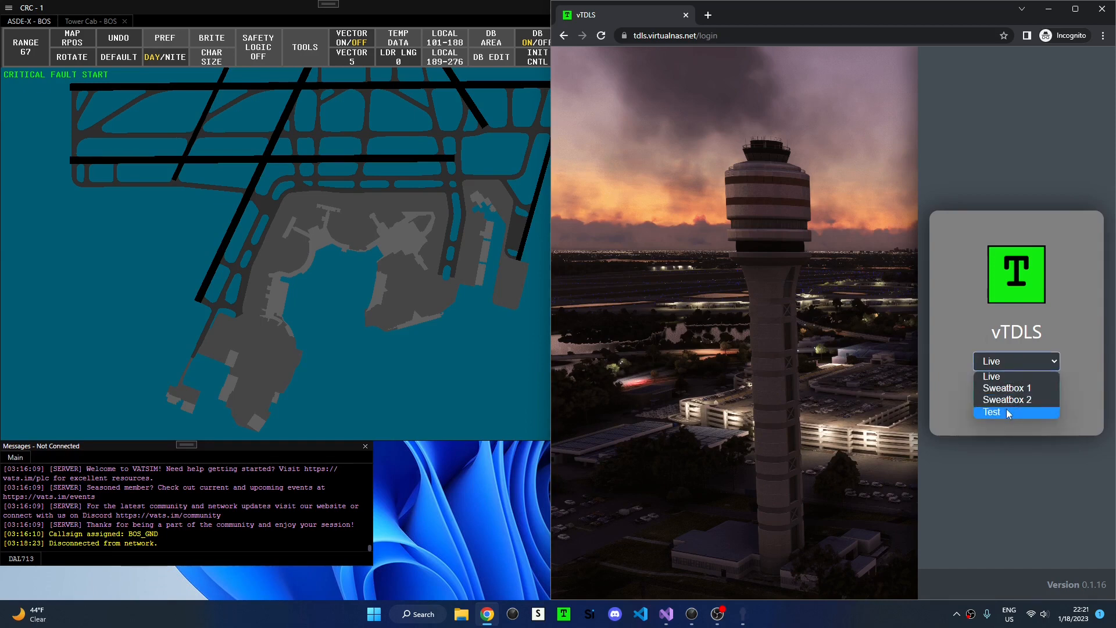
pyautogui.click(992, 413)
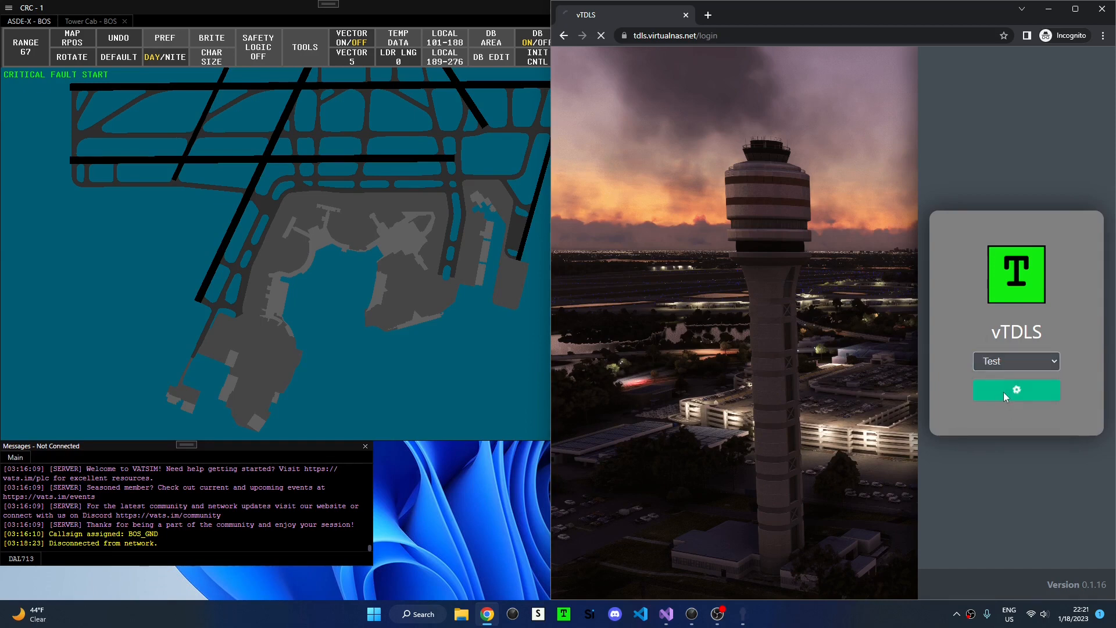
# Log in to vTDLS with the VATSIM account on the Test environment.
pyautogui.click(1015, 390)
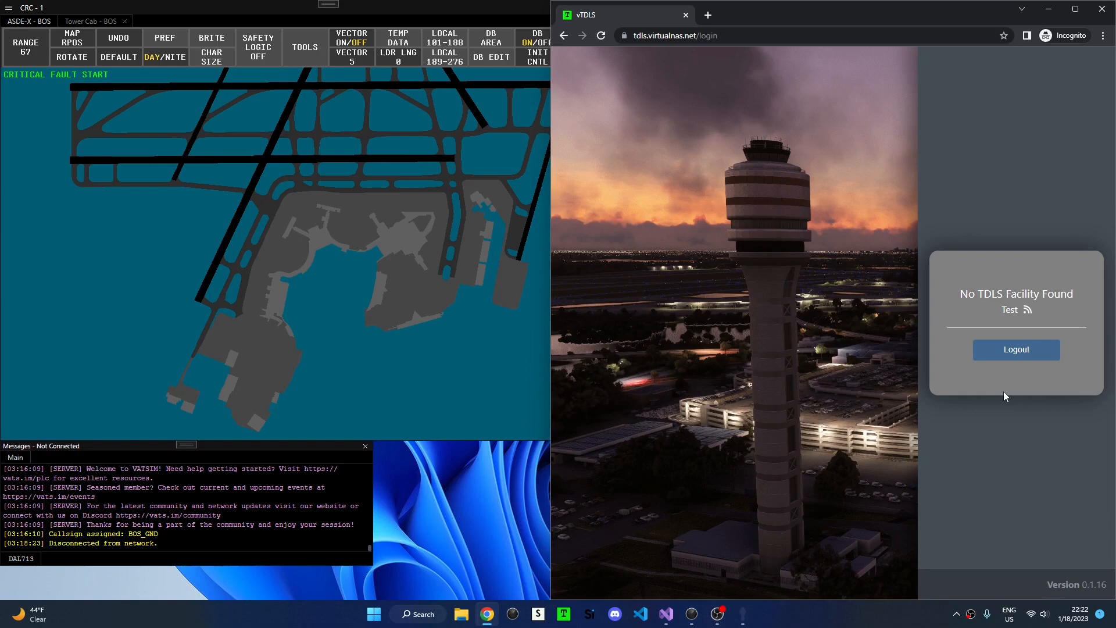
pyautogui.moveTo(1061, 303)
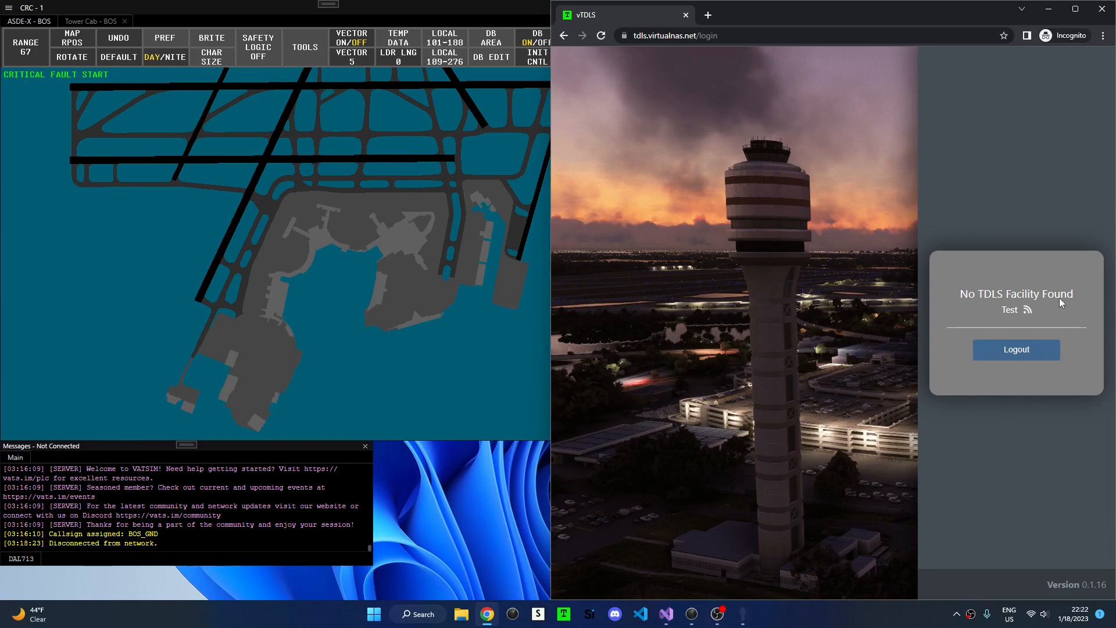
pyautogui.moveTo(1014, 321)
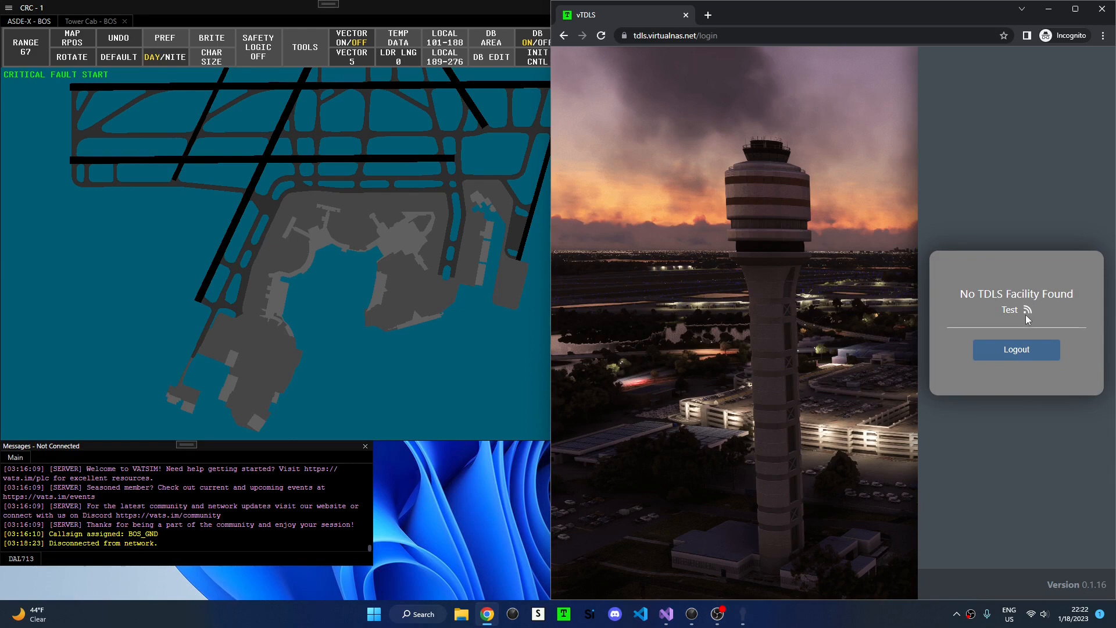
pyautogui.moveTo(967, 304)
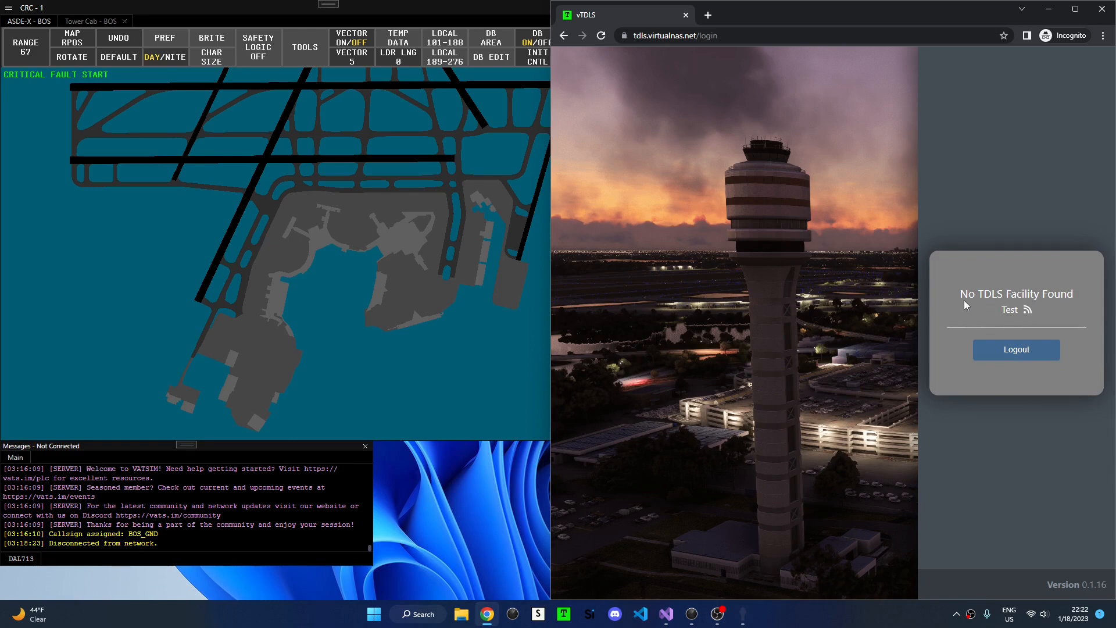
pyautogui.moveTo(1046, 306)
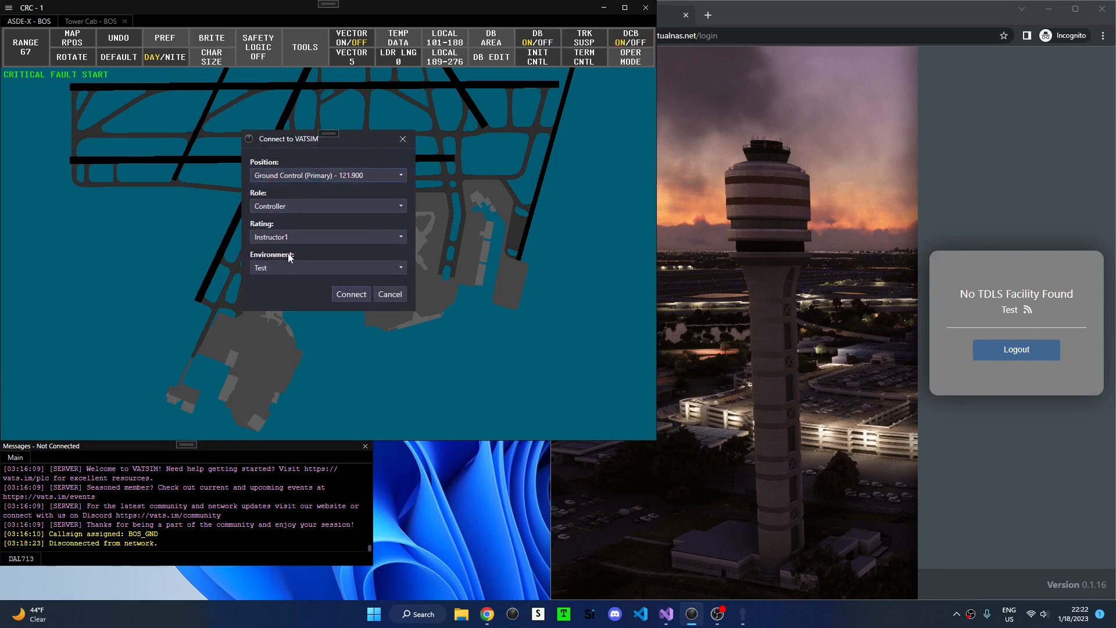
# Connect CRC to the Test network as BOS_GND.
pyautogui.click(390, 294)
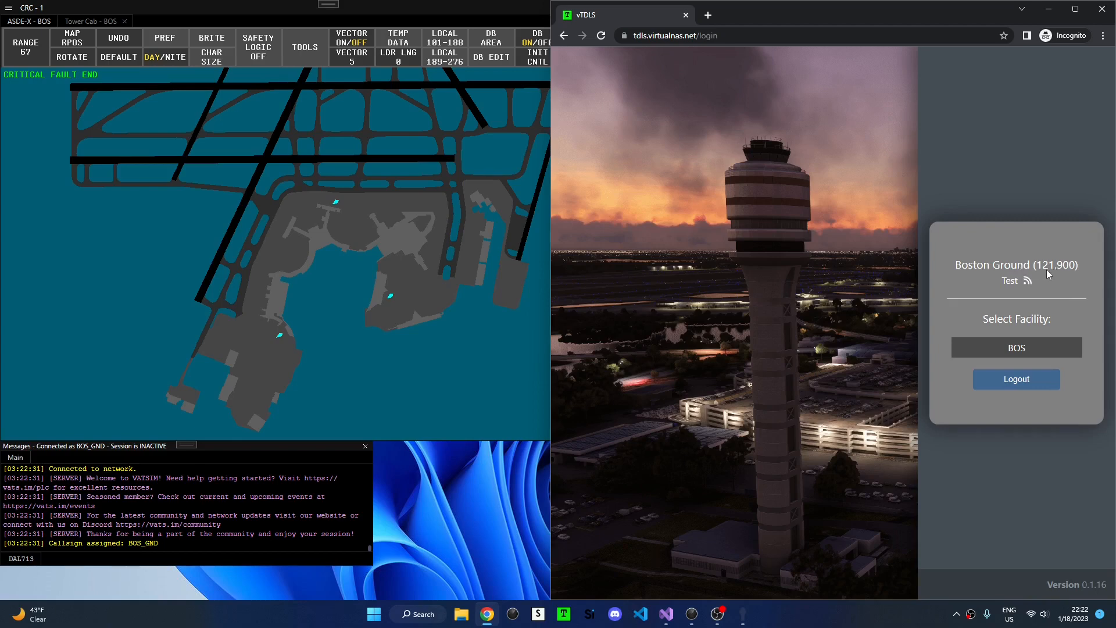
pyautogui.moveTo(1062, 274)
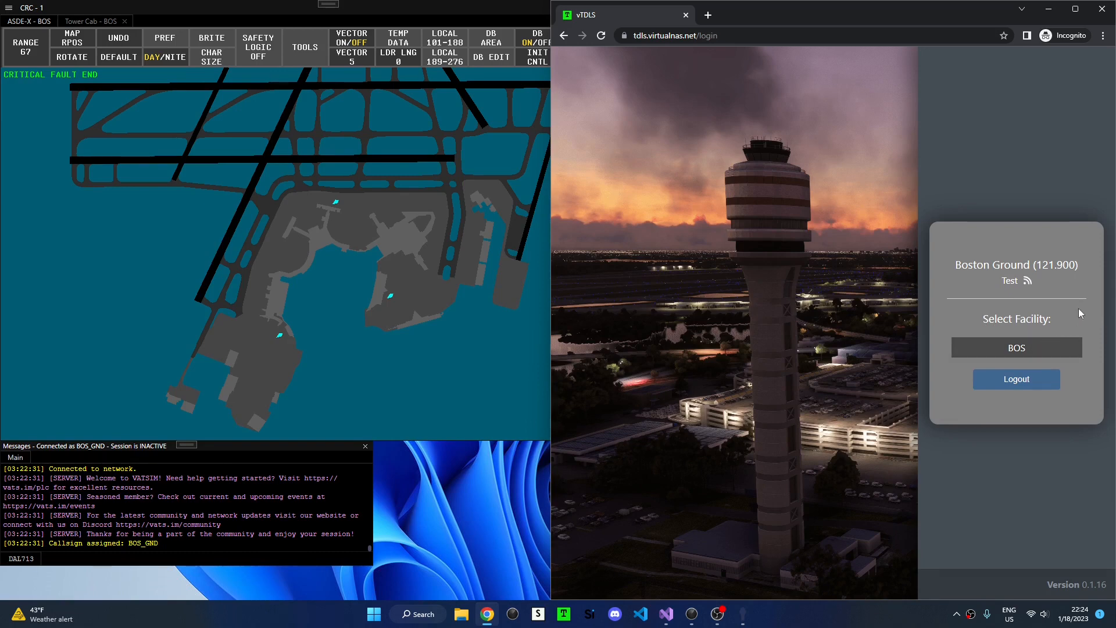
pyautogui.moveTo(1021, 343)
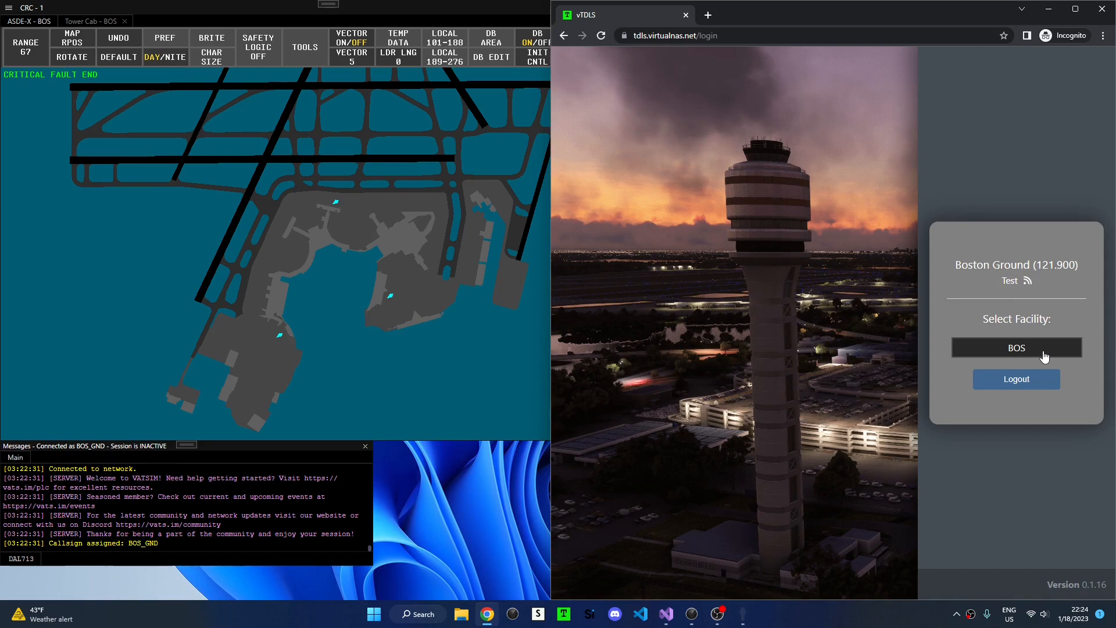
# Open the BOS facility, listing DAL713, JBU51 and BAW29G under DCL.
pyautogui.click(1016, 348)
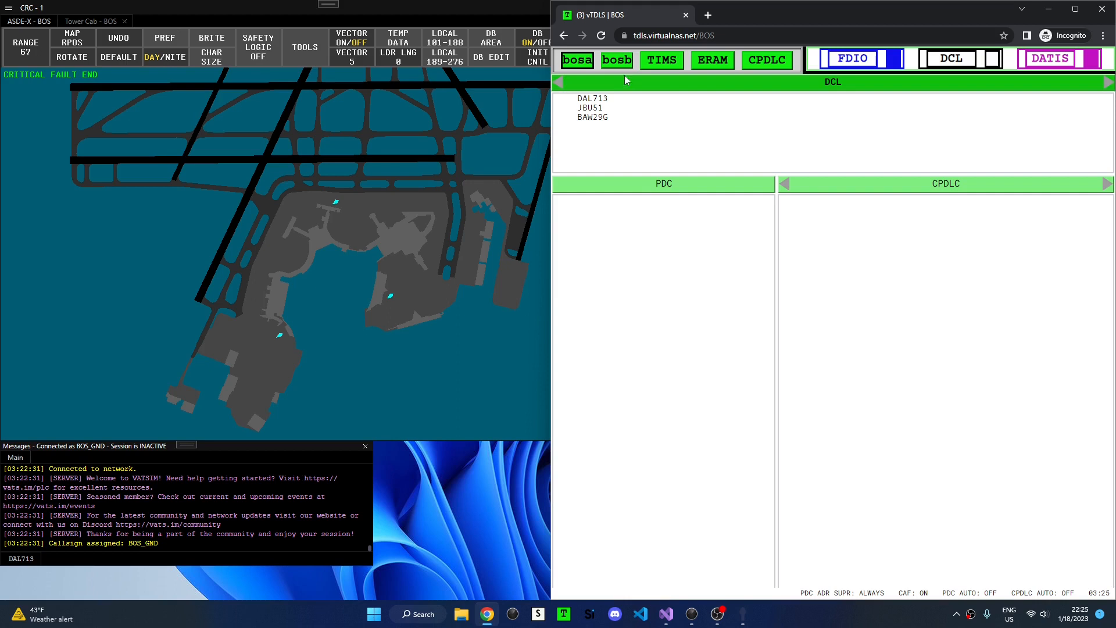
pyautogui.moveTo(1003, 78)
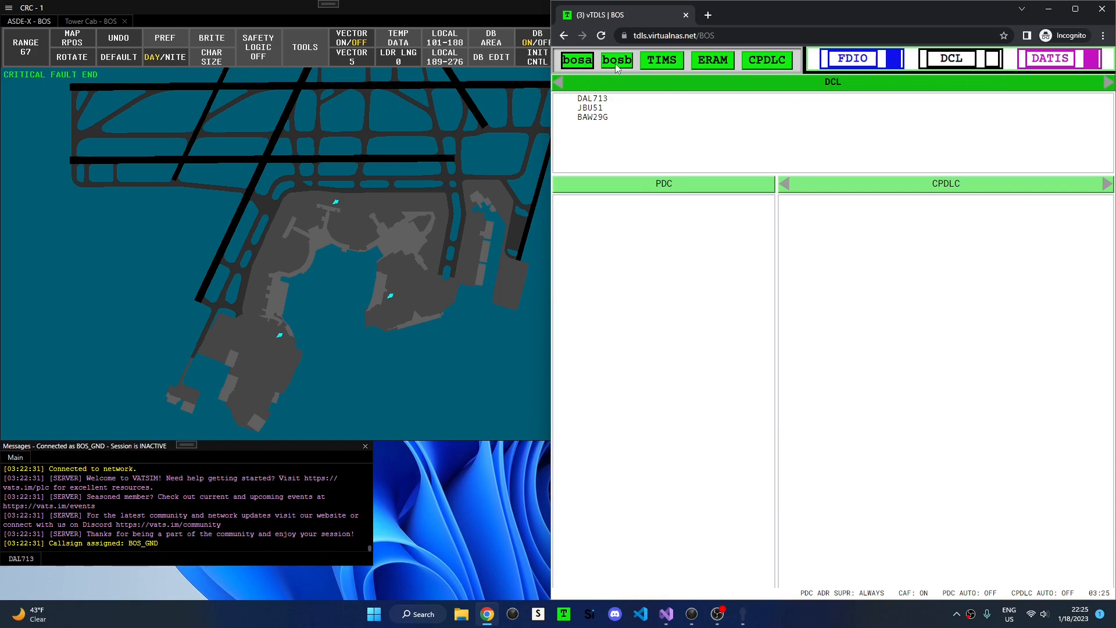
pyautogui.moveTo(617, 70)
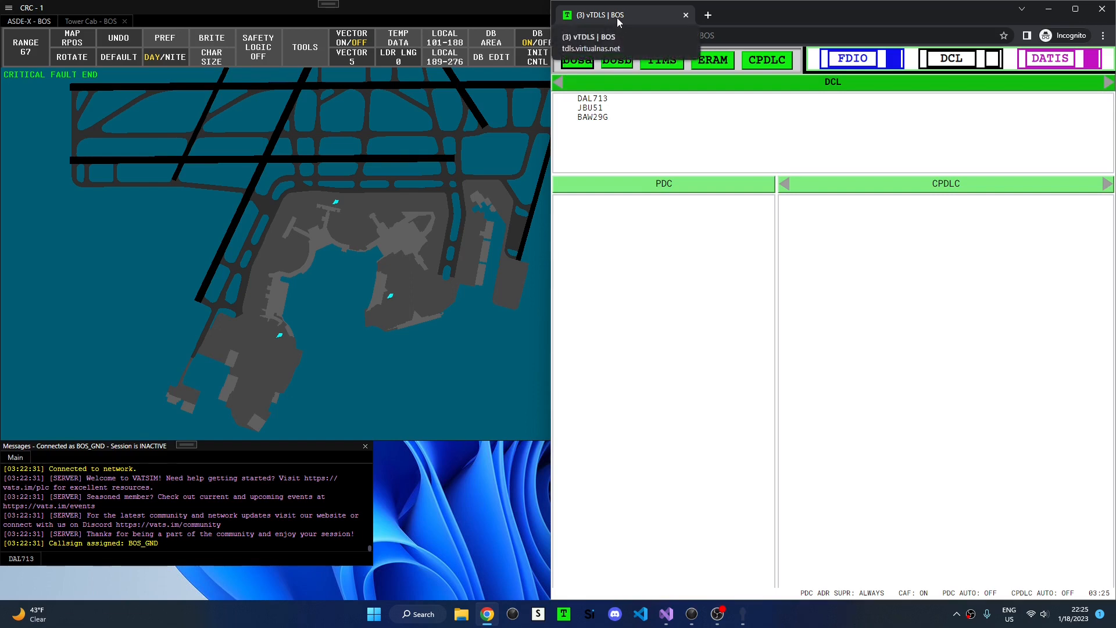
pyautogui.moveTo(582, 23)
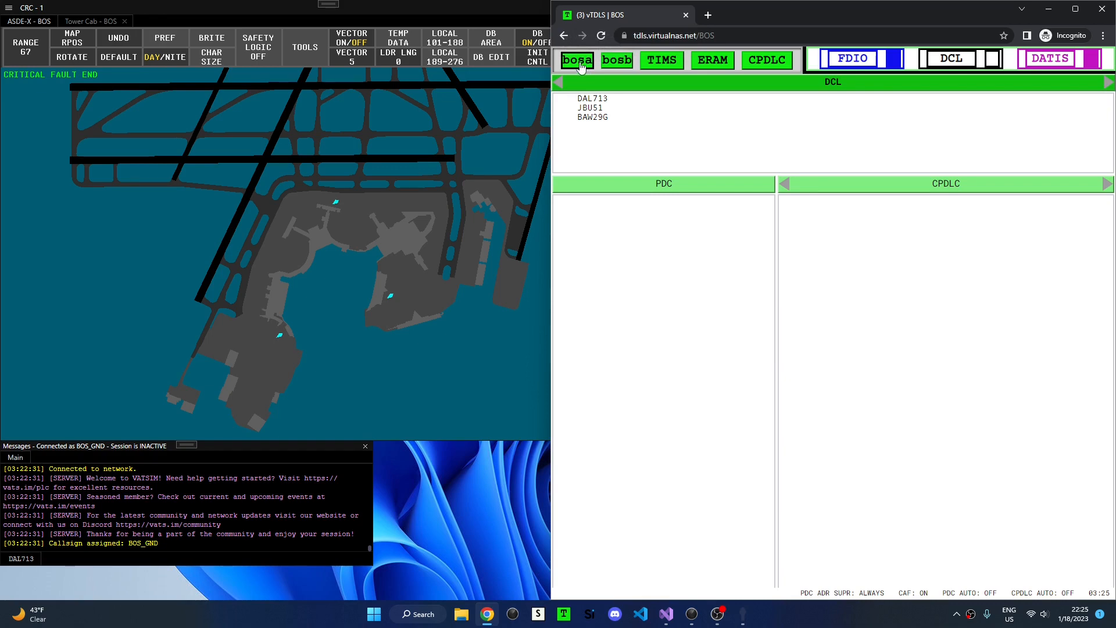
# Activate the Boston Ground session, toggling dark mode on and back off.
pyautogui.click(577, 60)
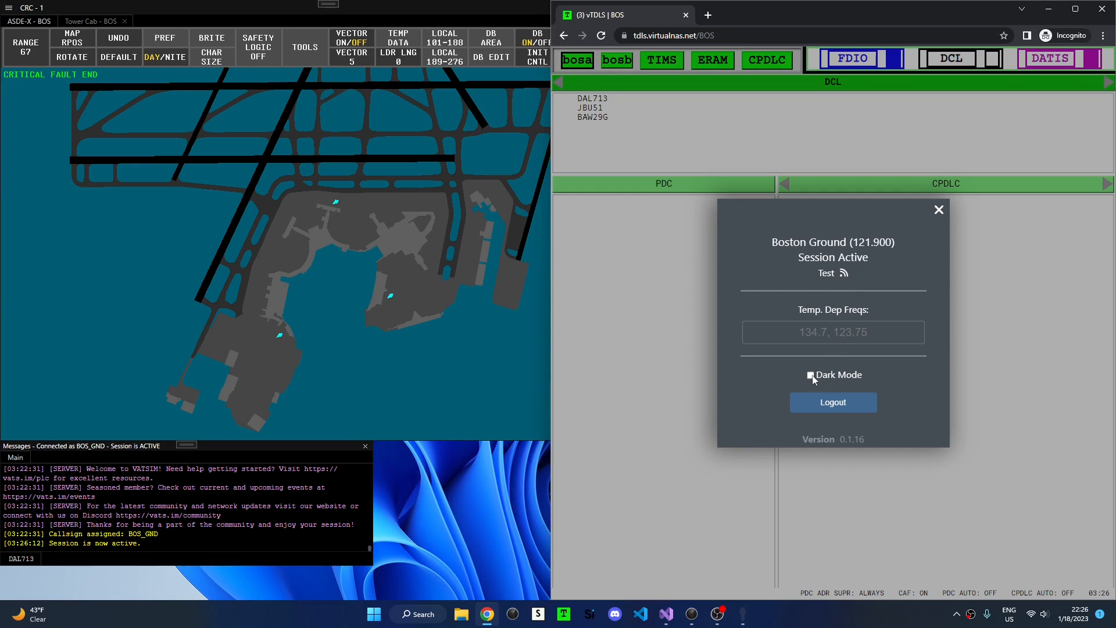
pyautogui.click(810, 375)
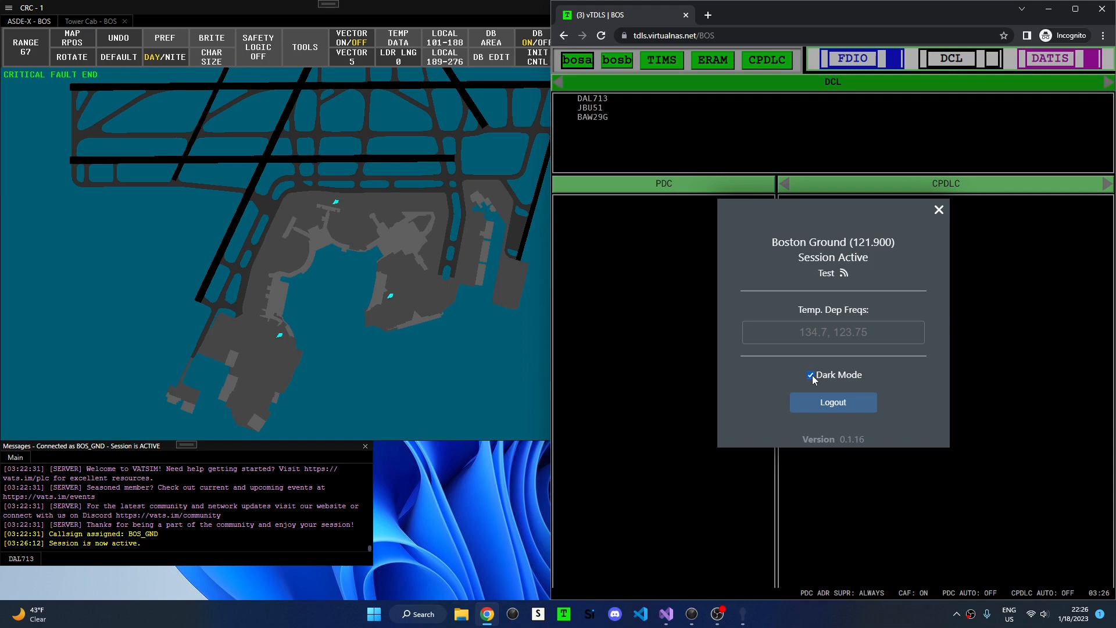
pyautogui.click(810, 375)
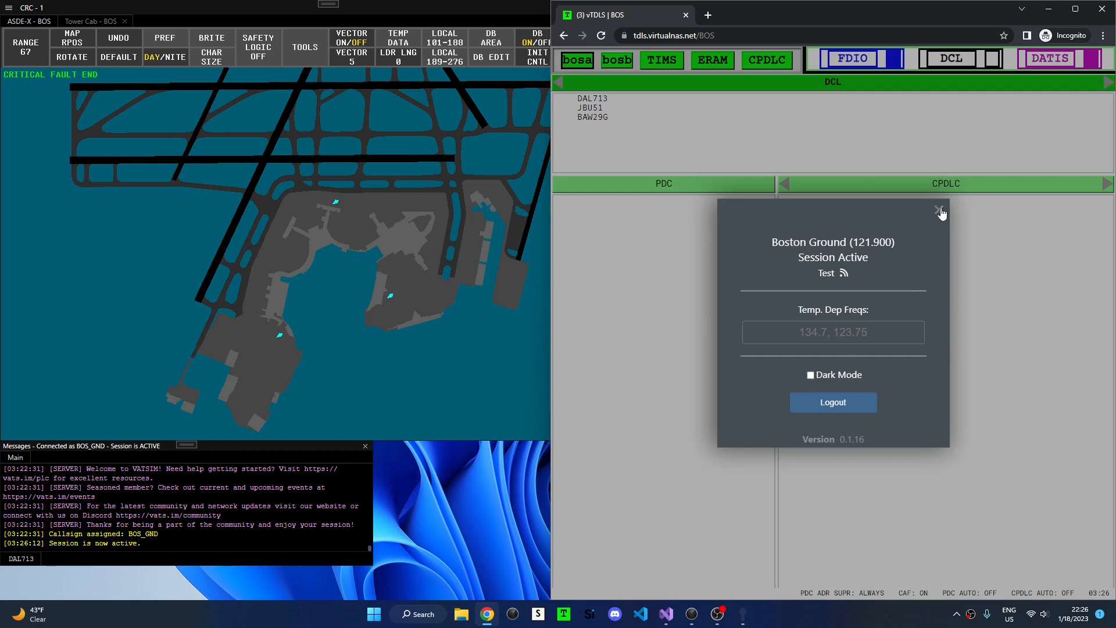
pyautogui.click(941, 211)
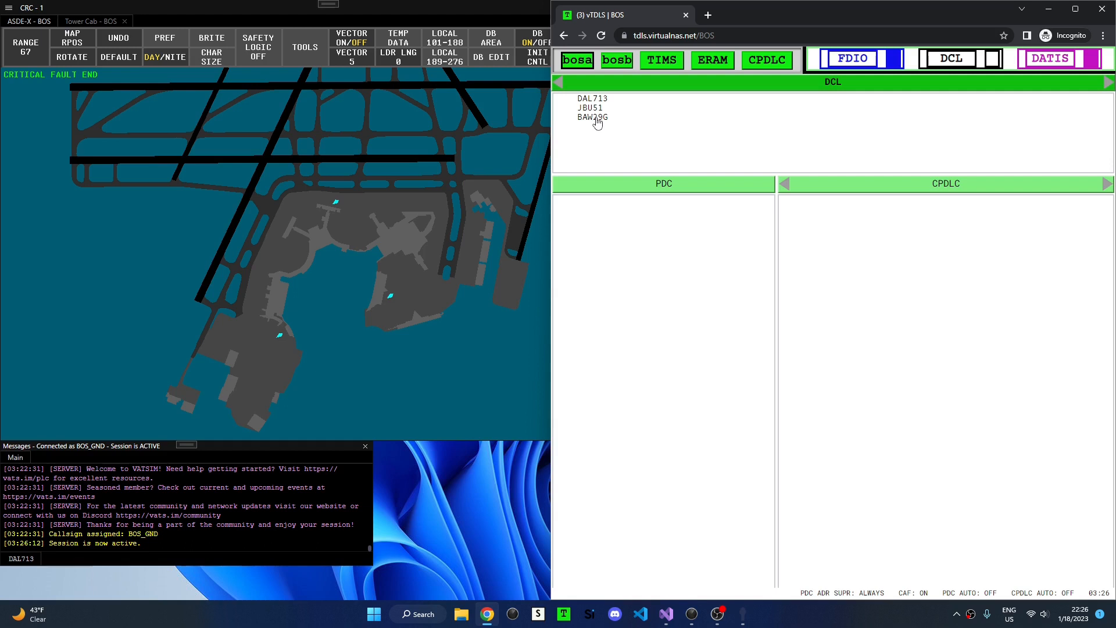
pyautogui.moveTo(940, 186)
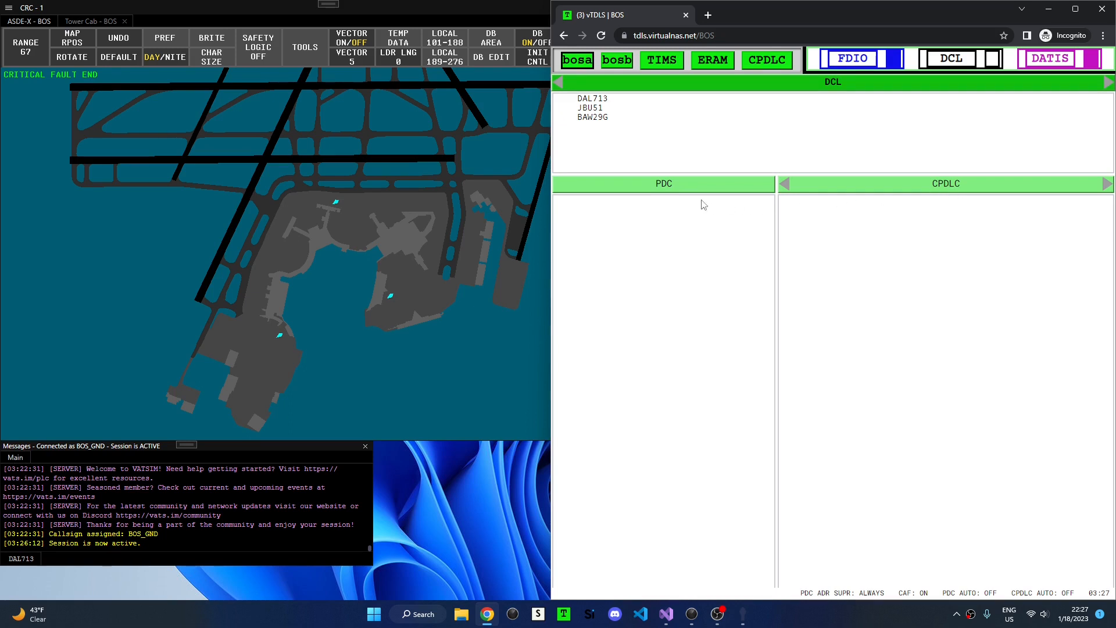
pyautogui.moveTo(664, 184)
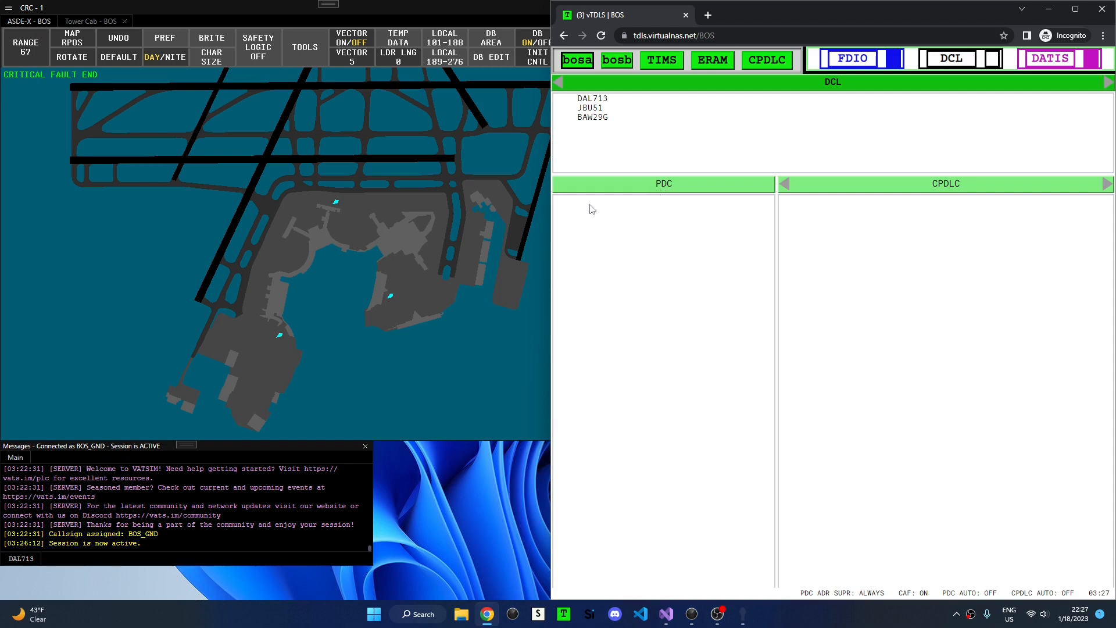
pyautogui.moveTo(632, 186)
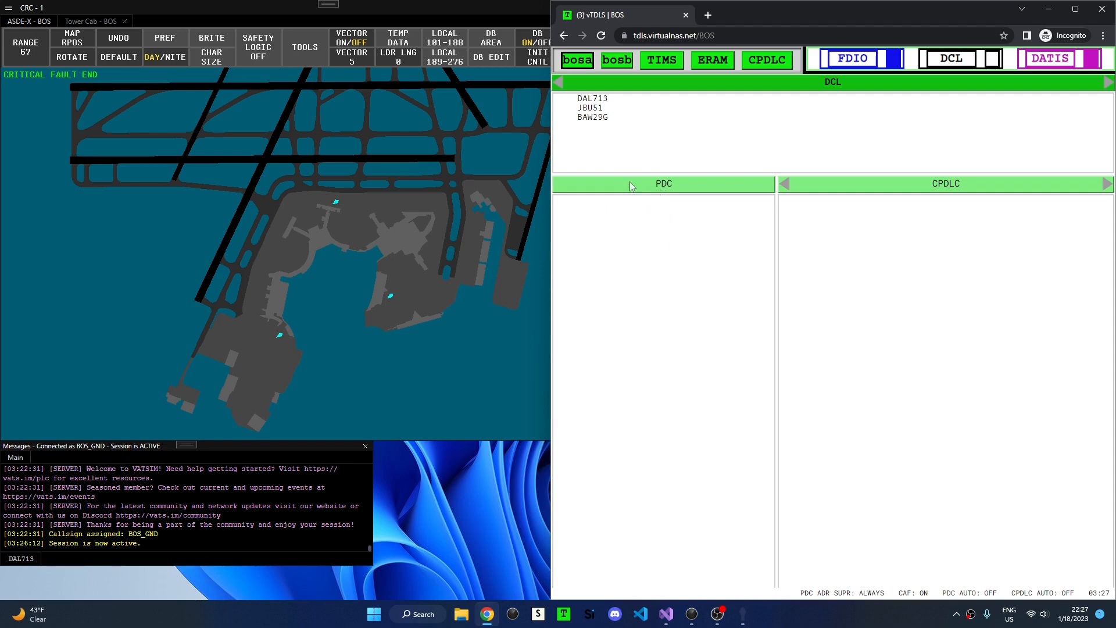
pyautogui.moveTo(597, 104)
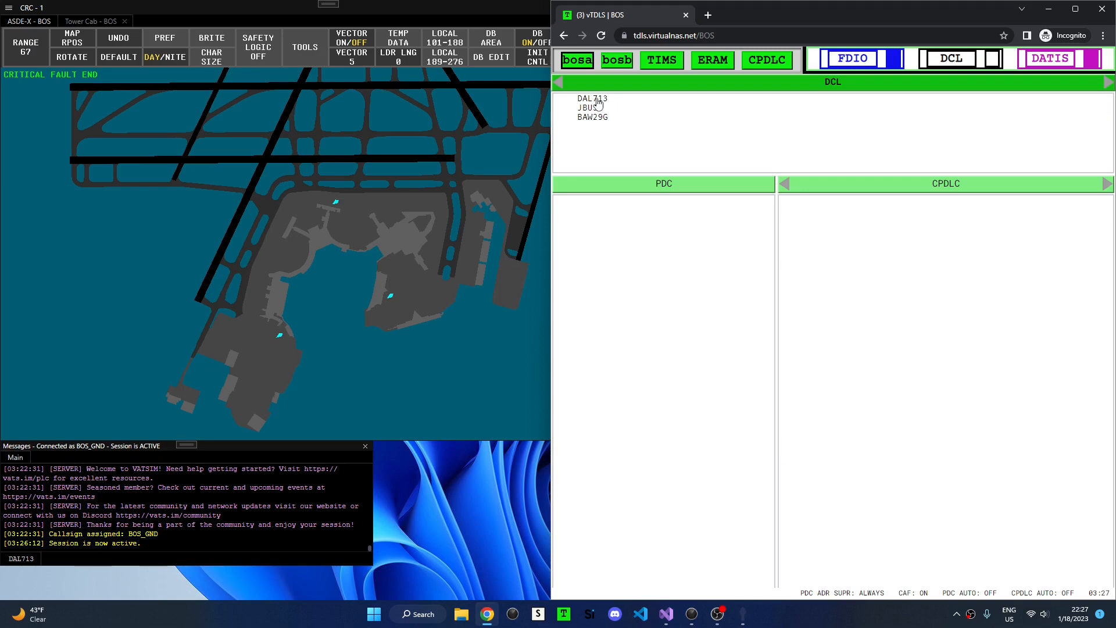
pyautogui.click(592, 98)
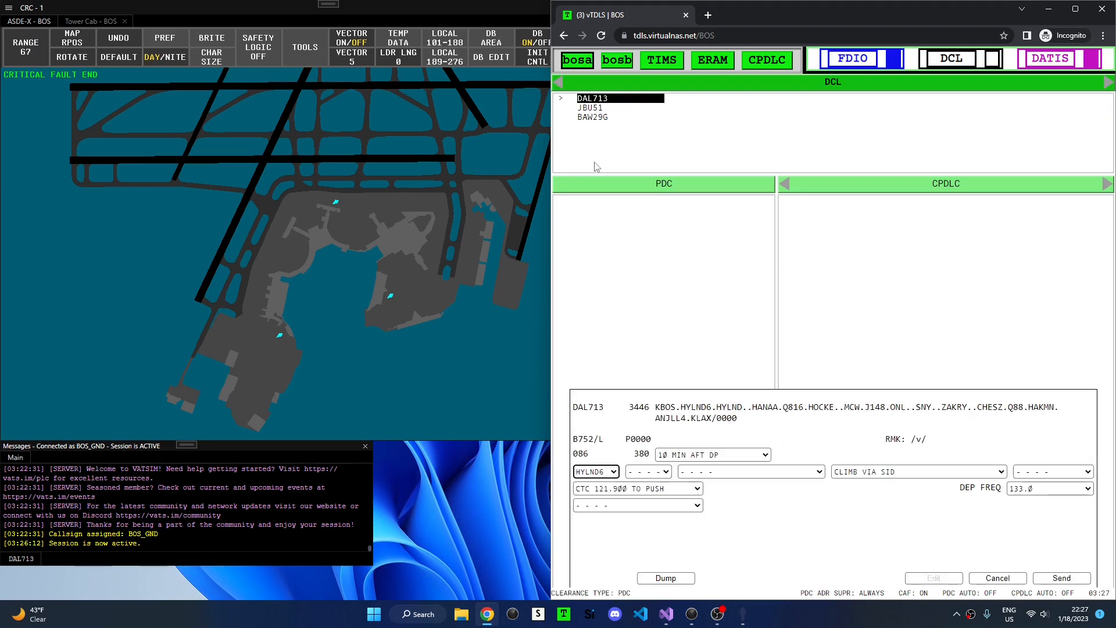
pyautogui.moveTo(1101, 457)
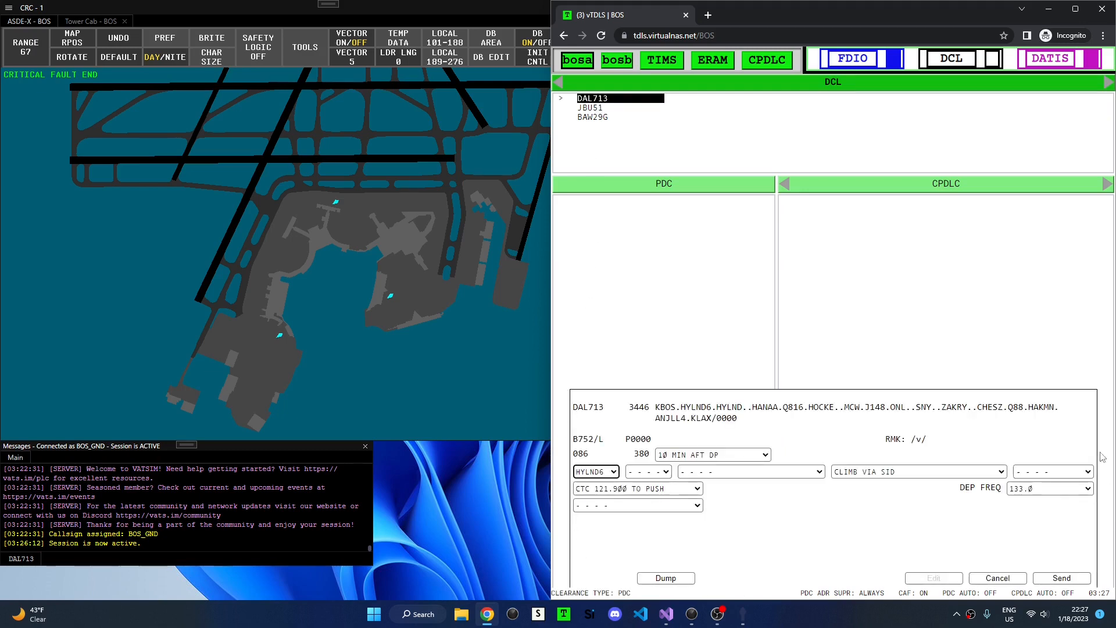
pyautogui.moveTo(587, 394)
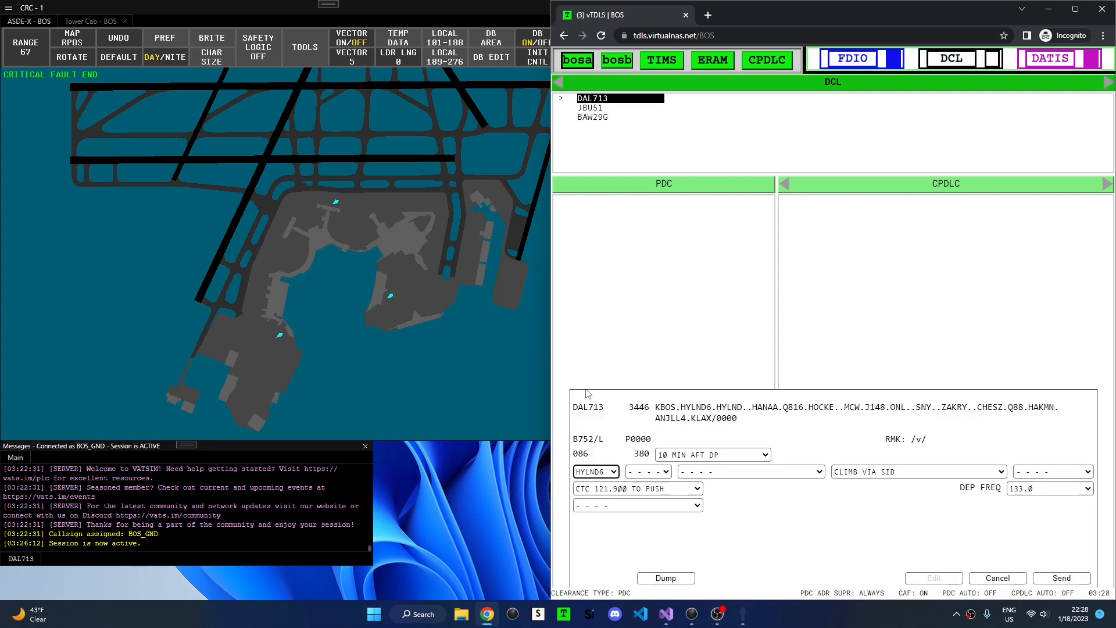
pyautogui.moveTo(602, 418)
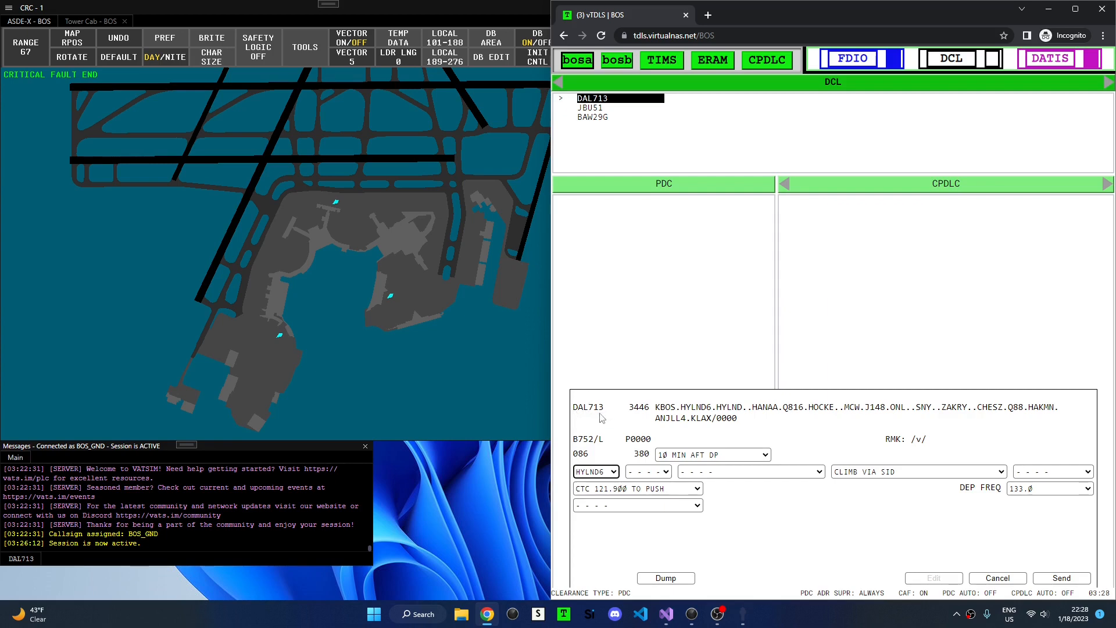
pyautogui.moveTo(646, 415)
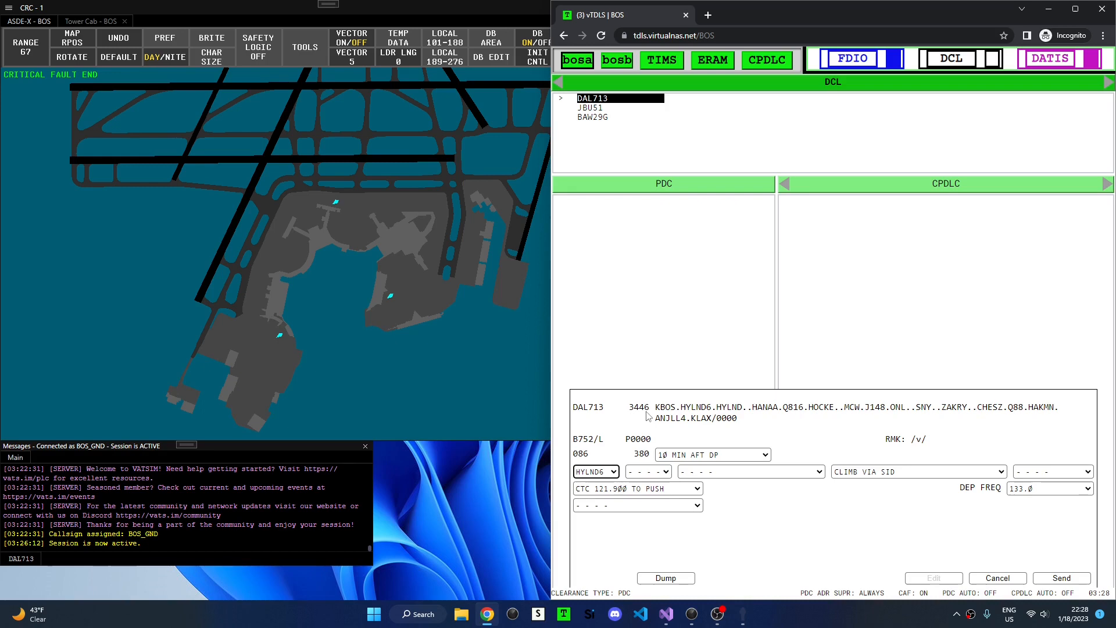
pyautogui.moveTo(701, 407)
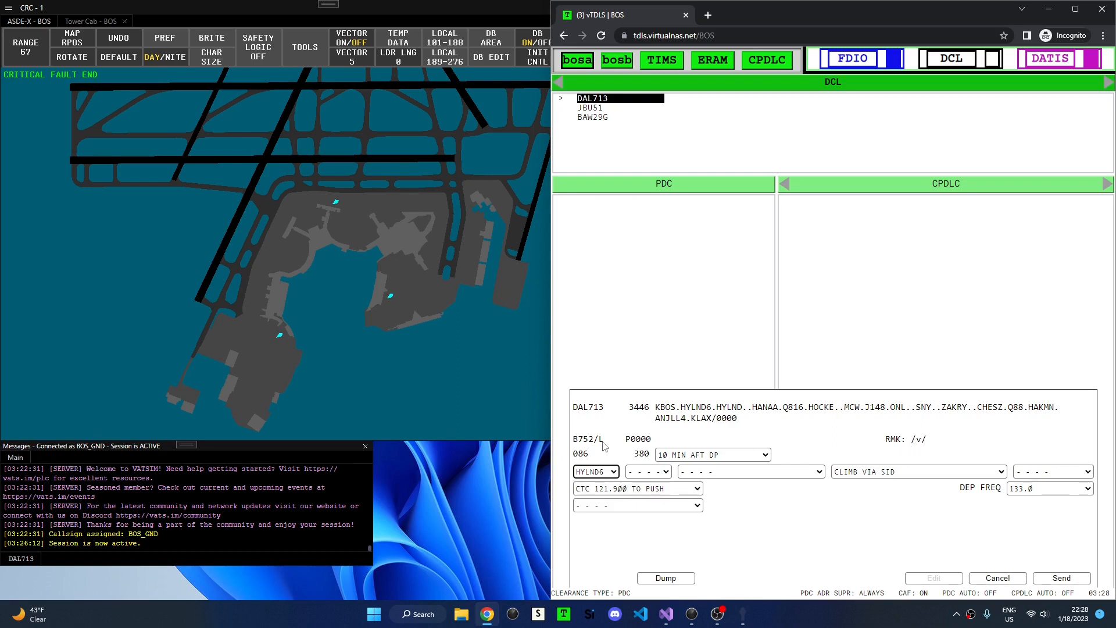
pyautogui.moveTo(593, 459)
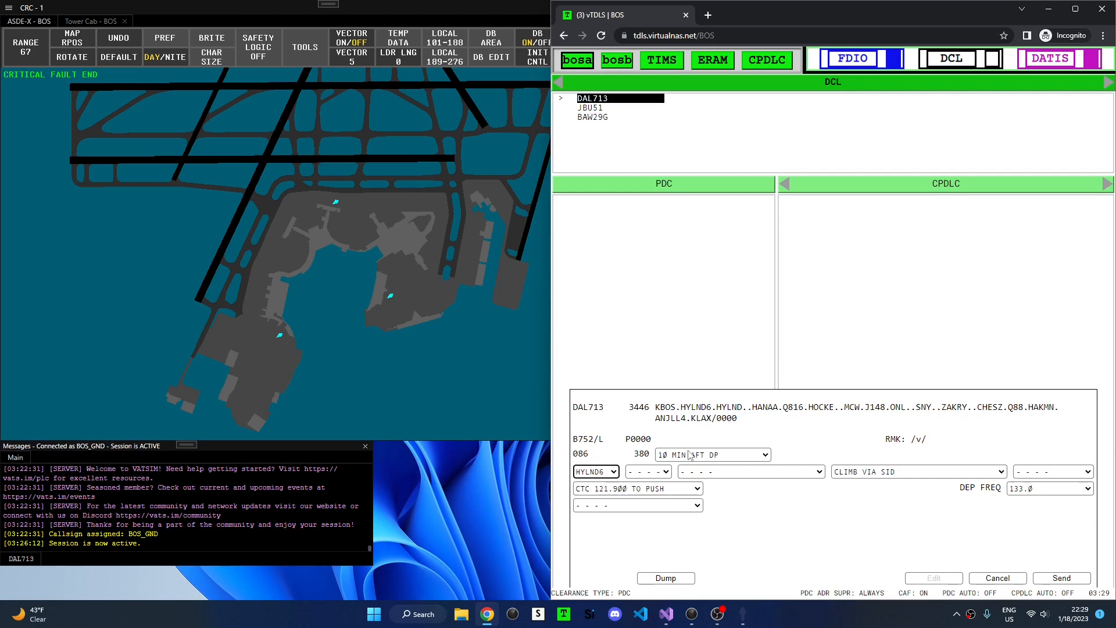
pyautogui.moveTo(666, 456)
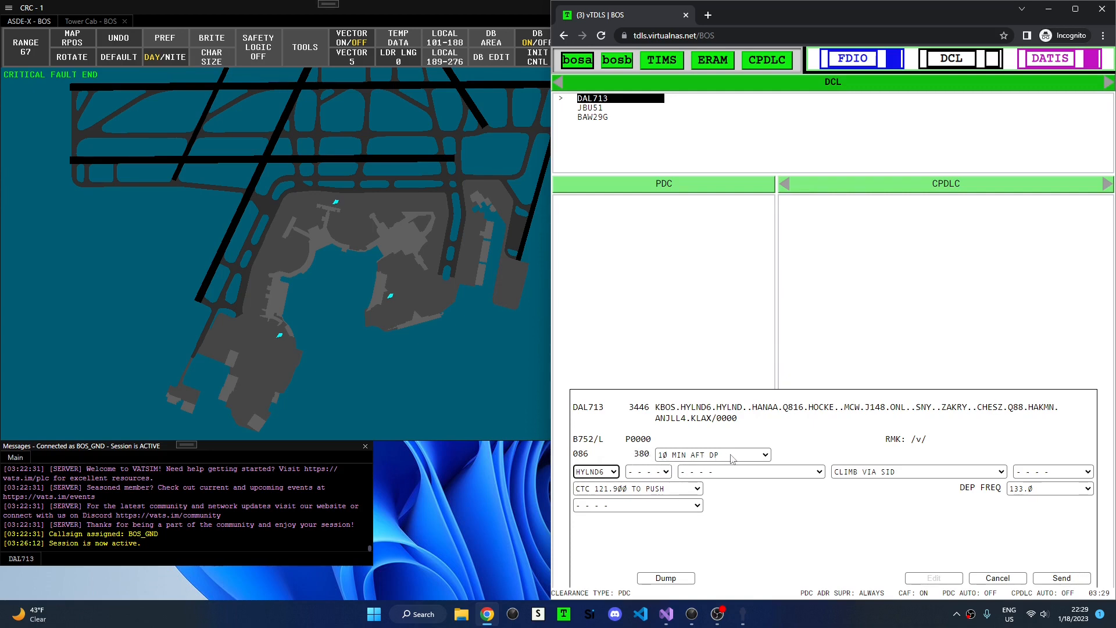
pyautogui.moveTo(631, 475)
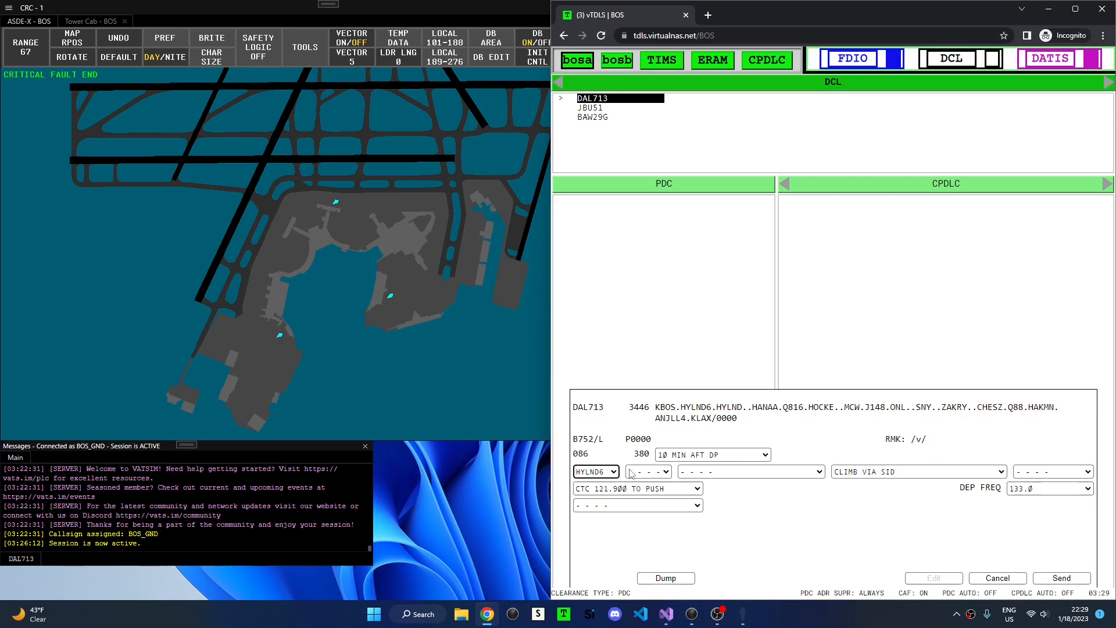
# Inspect DAL713's SID, transition and routing dropdowns, keeping HYLND6.
pyautogui.click(596, 472)
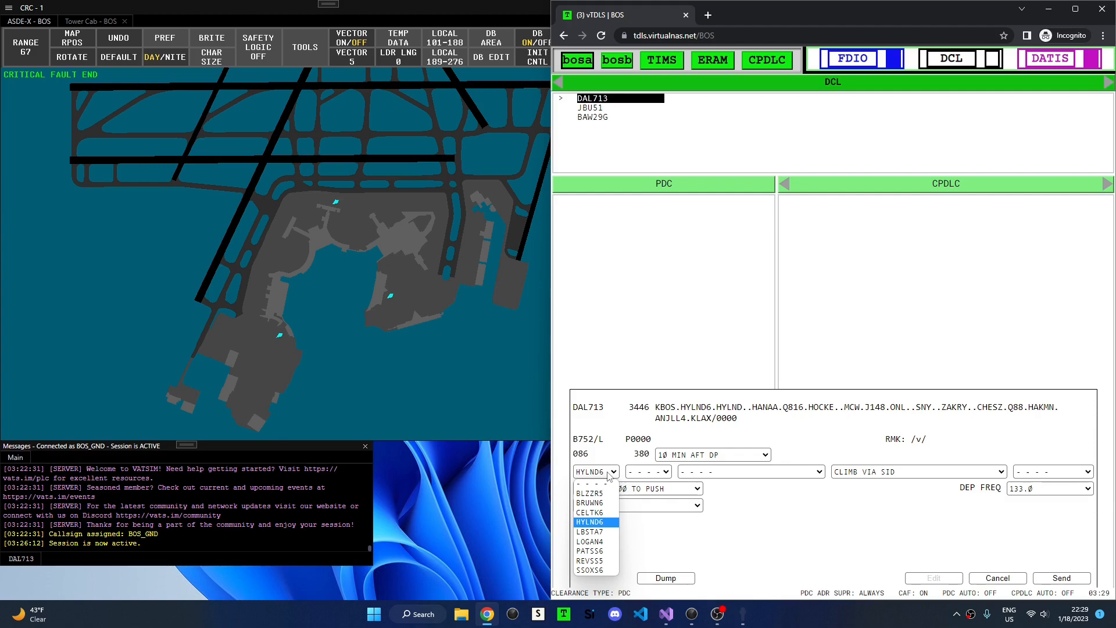
pyautogui.click(590, 522)
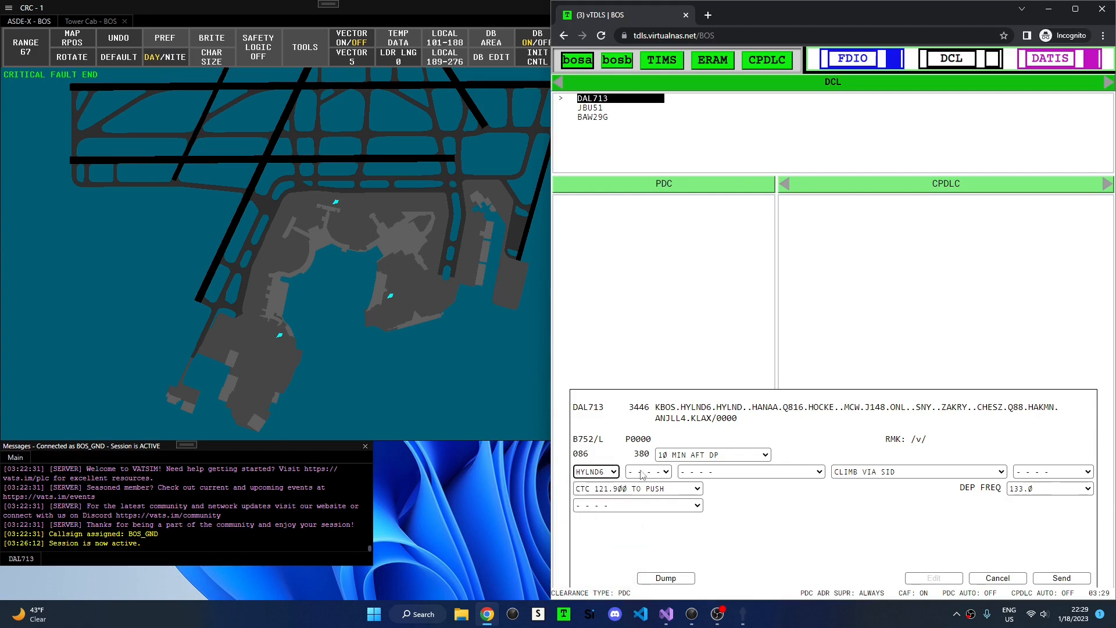
pyautogui.click(665, 472)
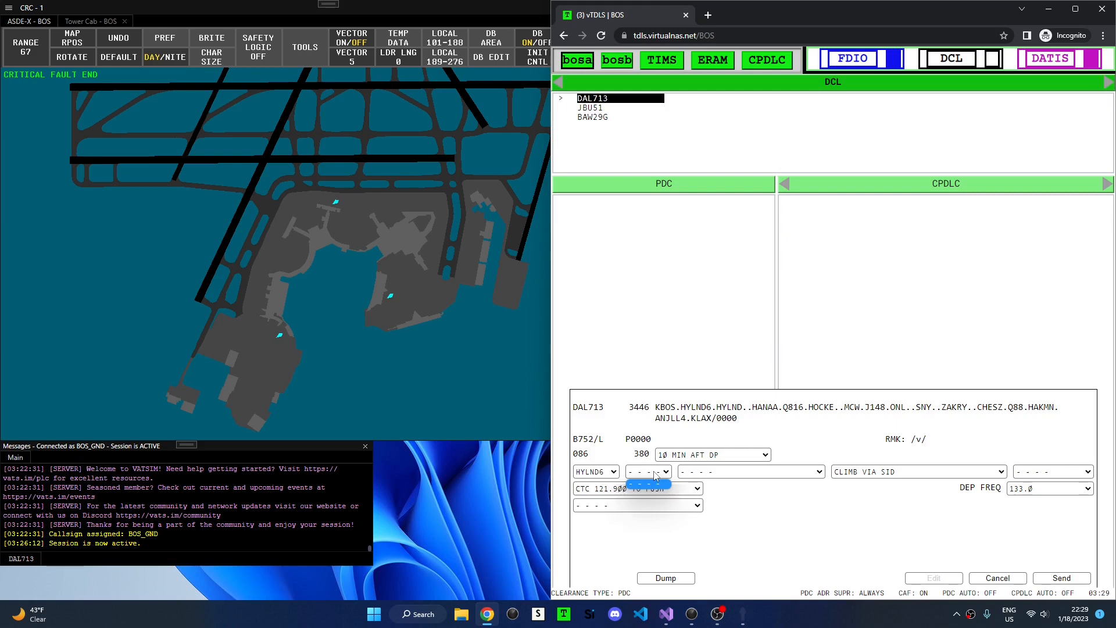
pyautogui.click(648, 472)
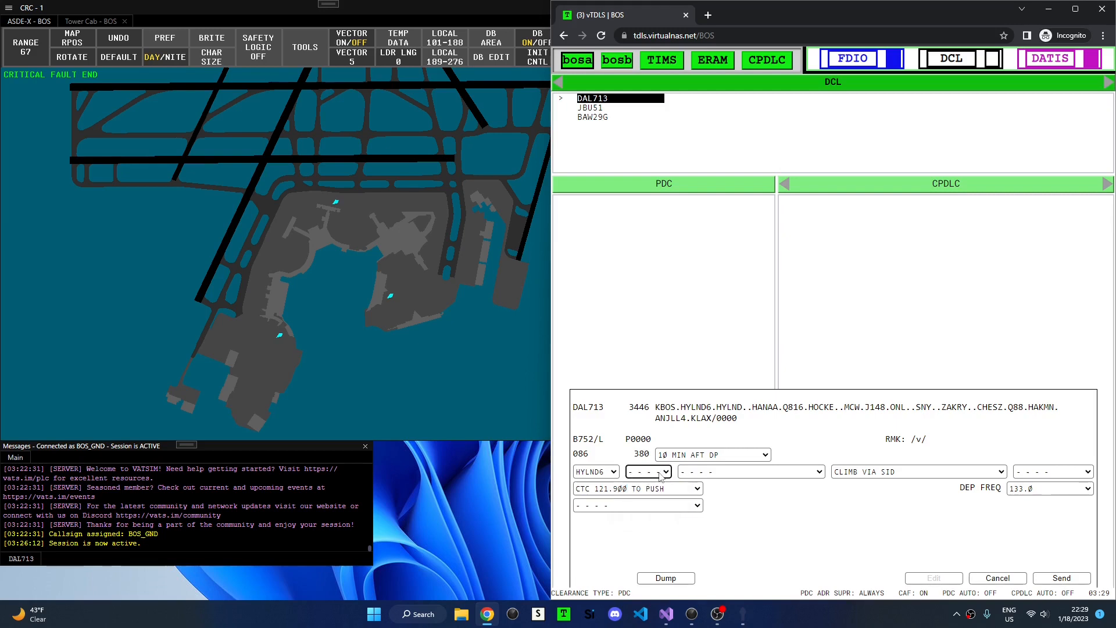
pyautogui.moveTo(786, 476)
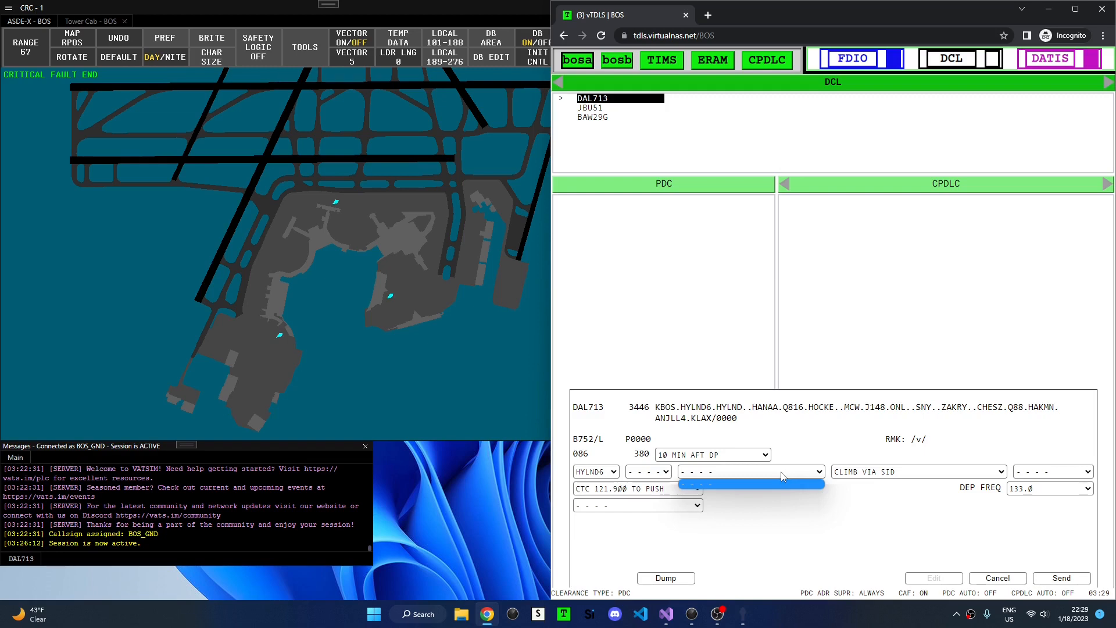
pyautogui.click(749, 472)
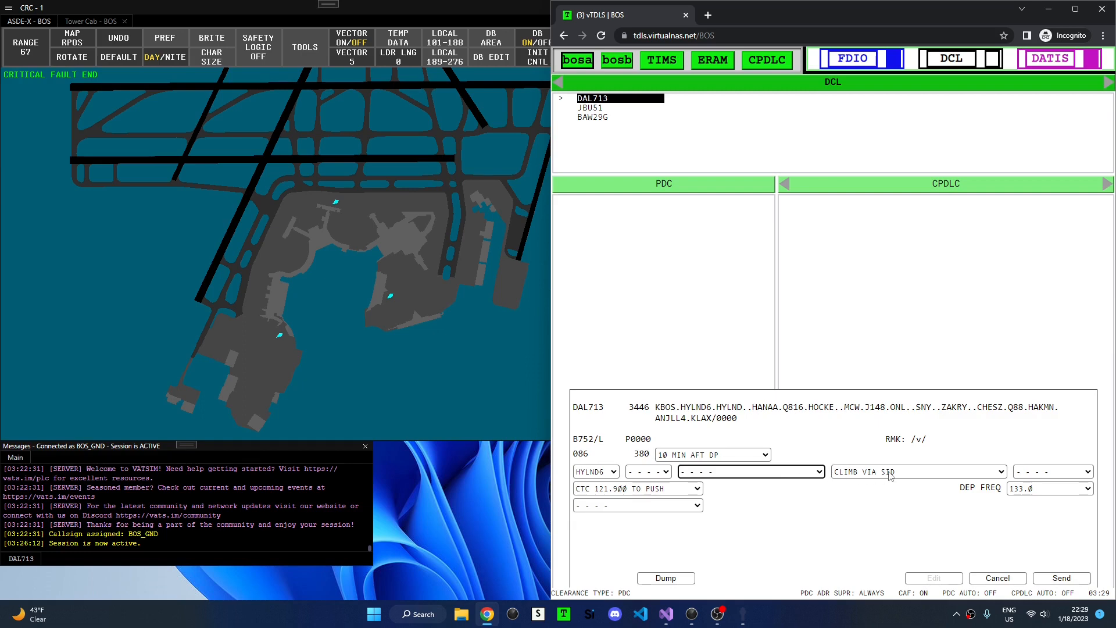
# Check the climb and final clearance fields, then change the SID to PATSS6.
pyautogui.click(918, 472)
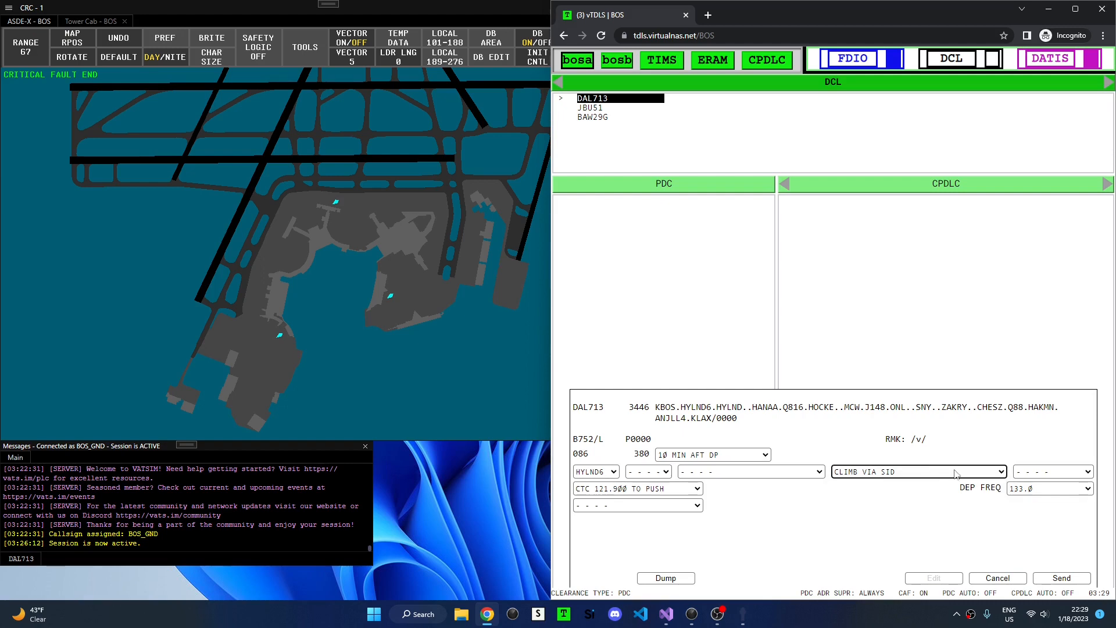
pyautogui.click(1049, 488)
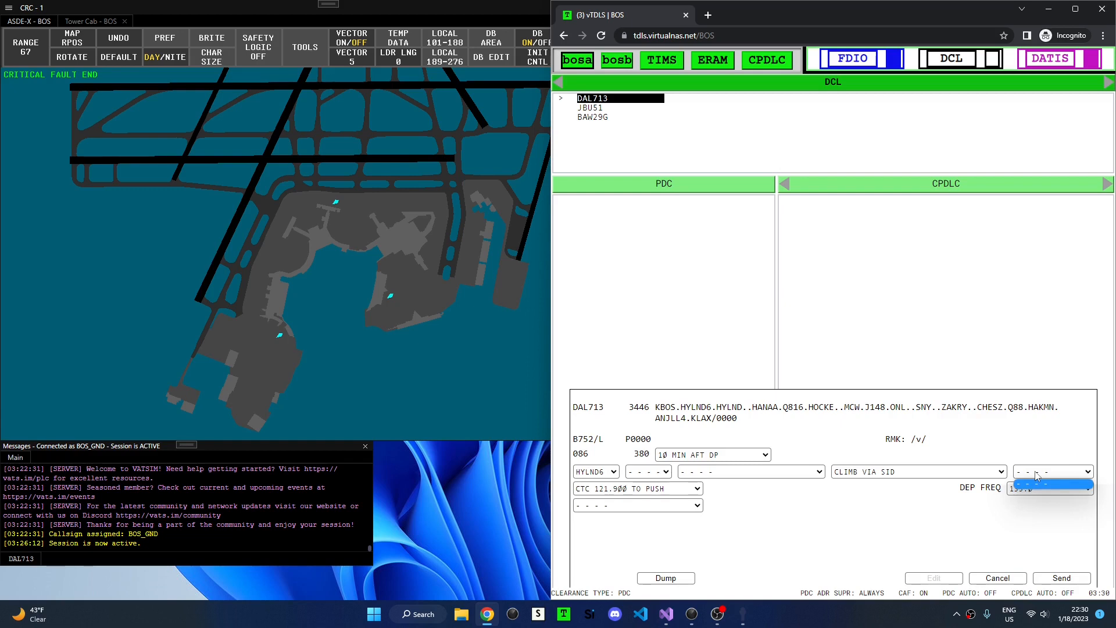
pyautogui.click(1050, 488)
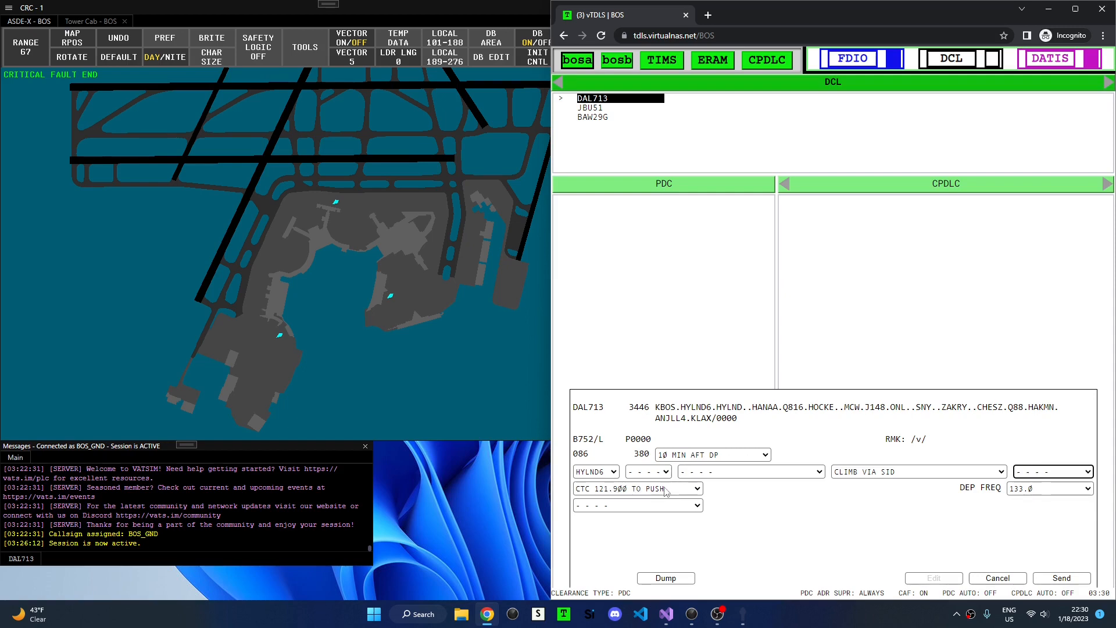
pyautogui.moveTo(666, 489)
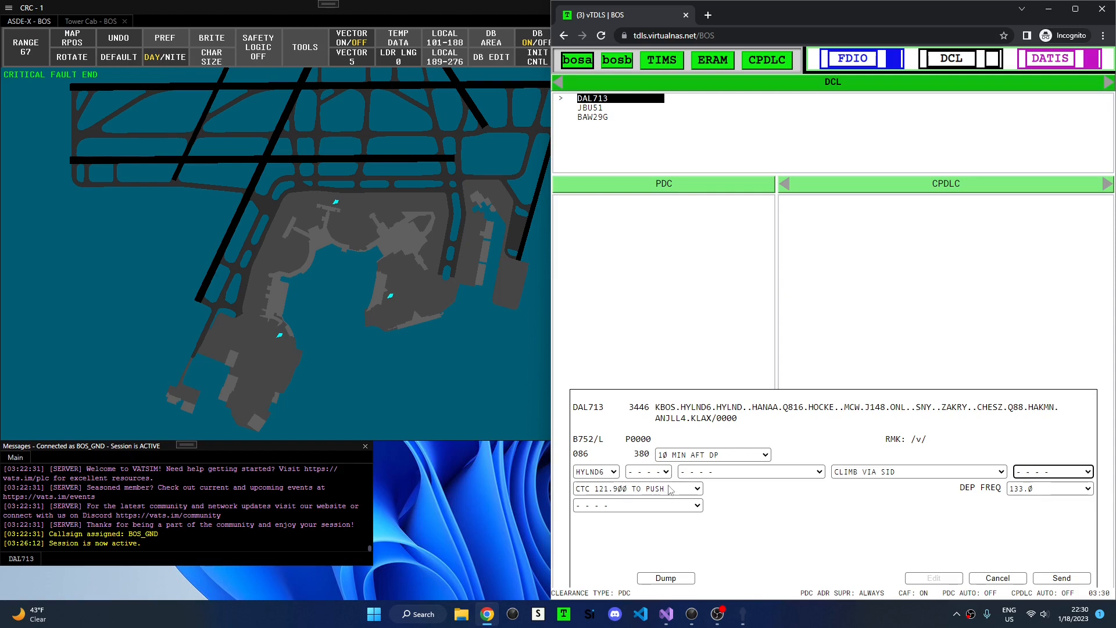
pyautogui.moveTo(1022, 495)
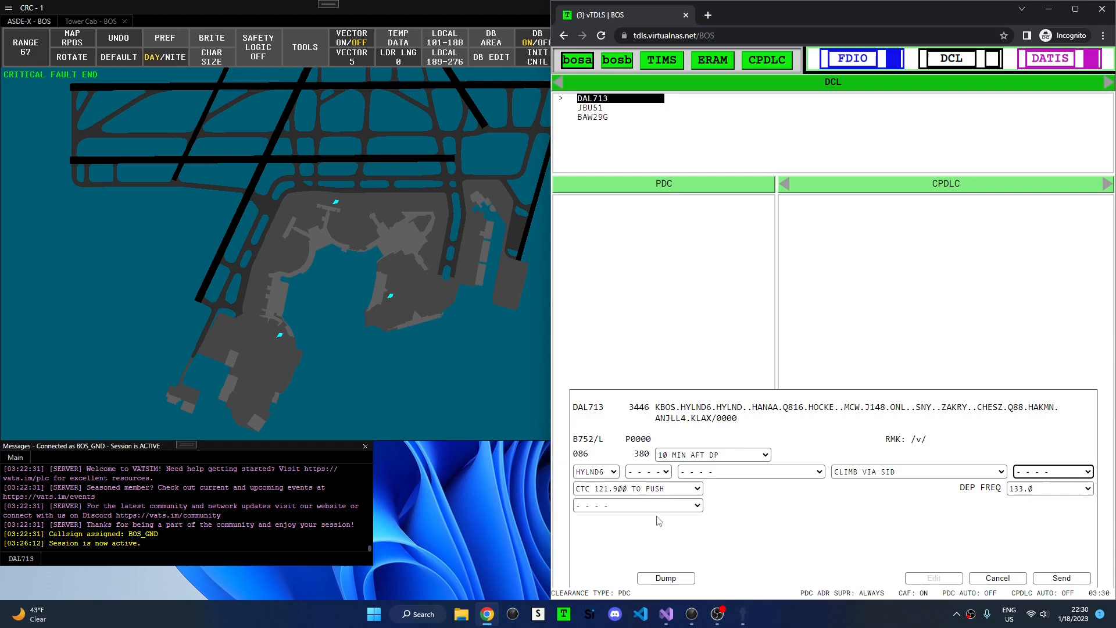
pyautogui.moveTo(654, 513)
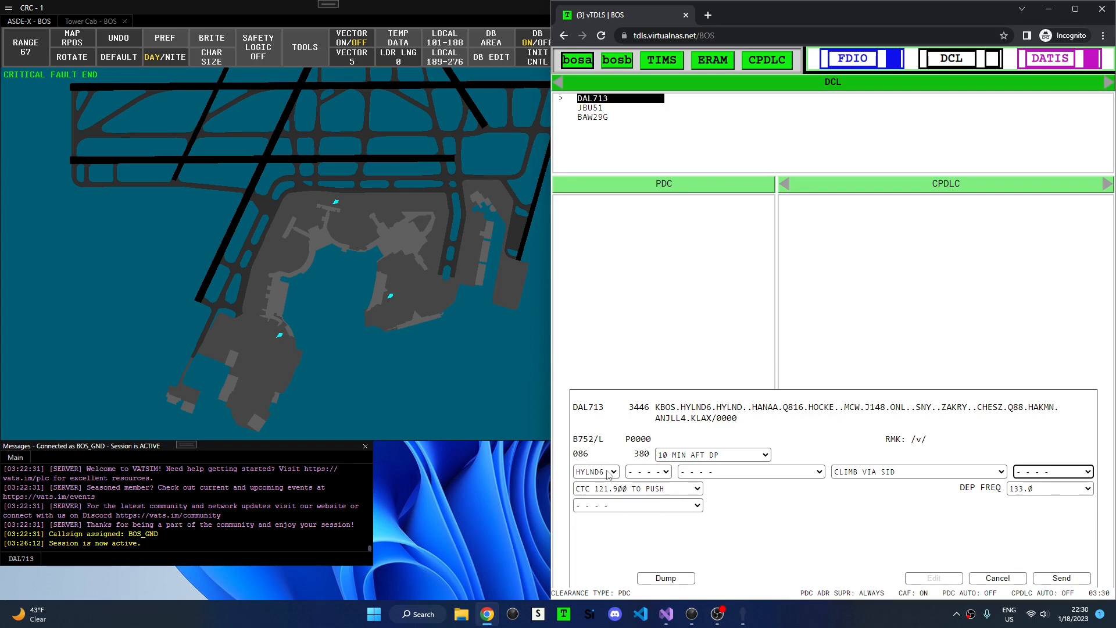
pyautogui.click(594, 471)
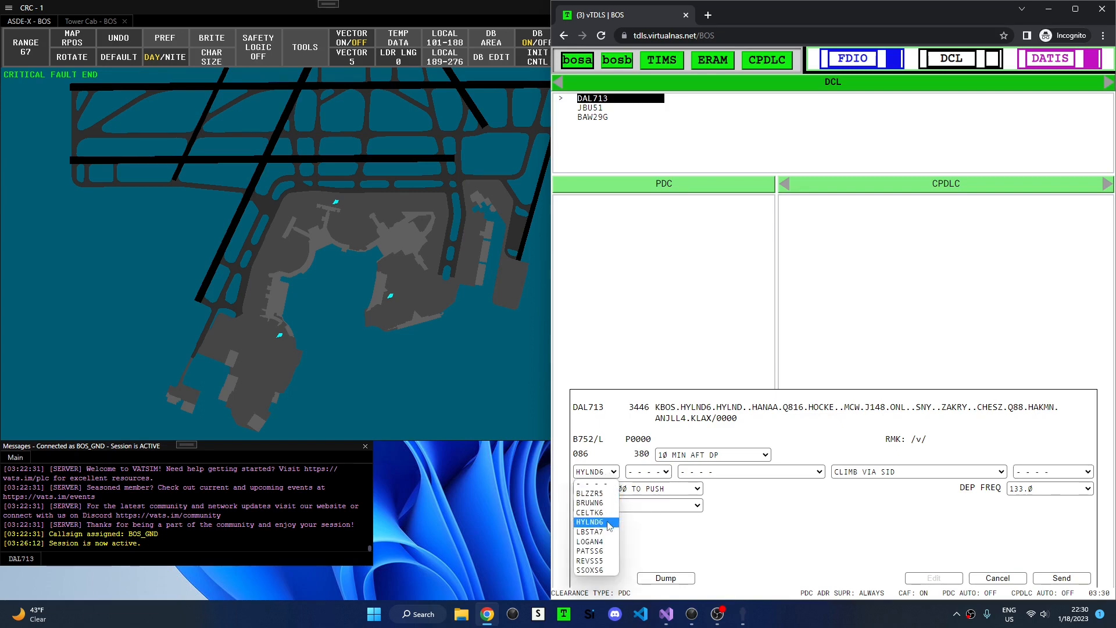
pyautogui.click(589, 550)
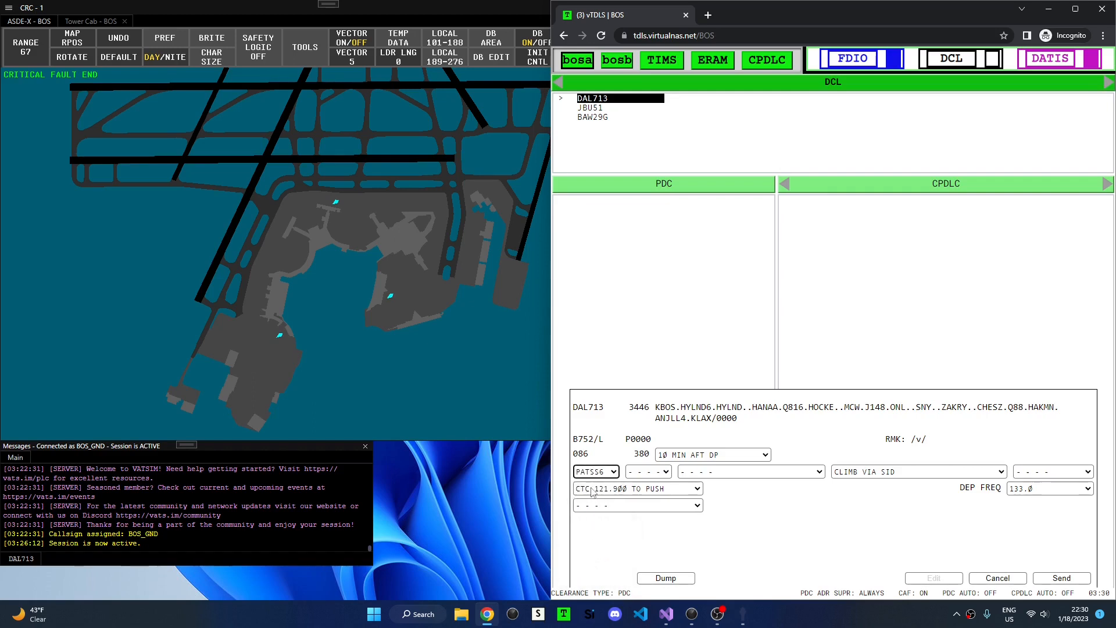
# Blank DAL713's SID, restore HYLND6, and close the clearance form unsent.
pyautogui.click(616, 472)
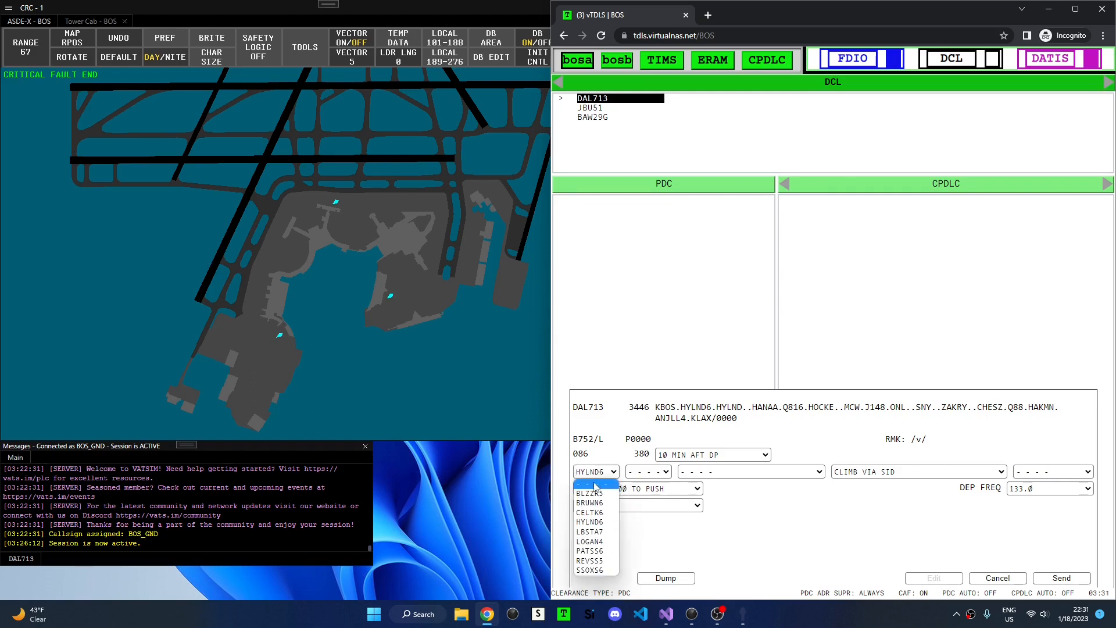
pyautogui.click(596, 494)
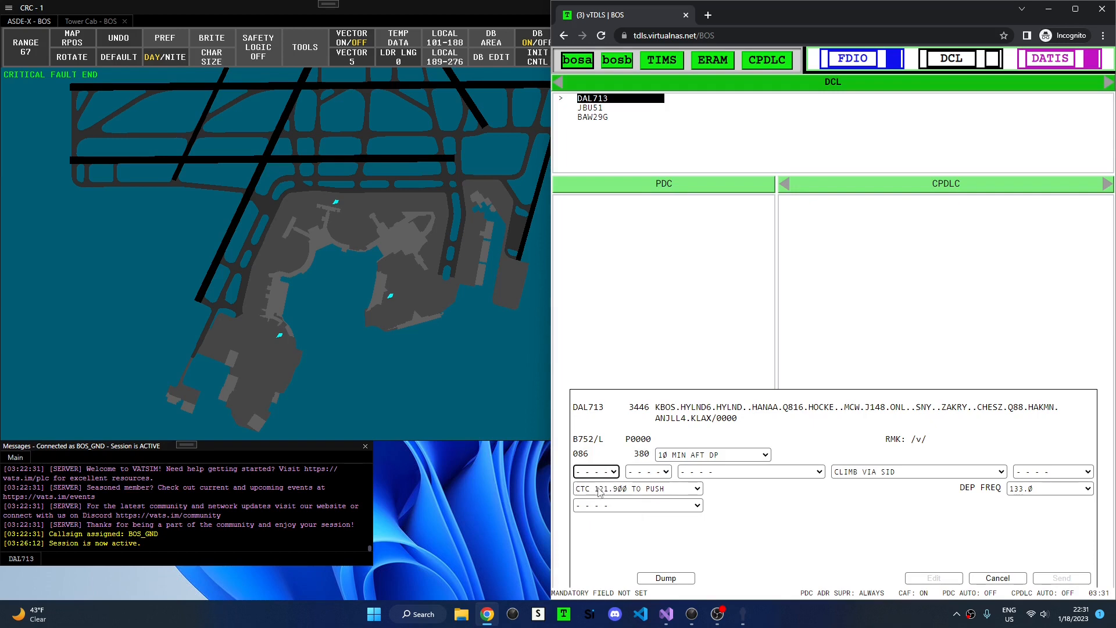
pyautogui.moveTo(595, 495)
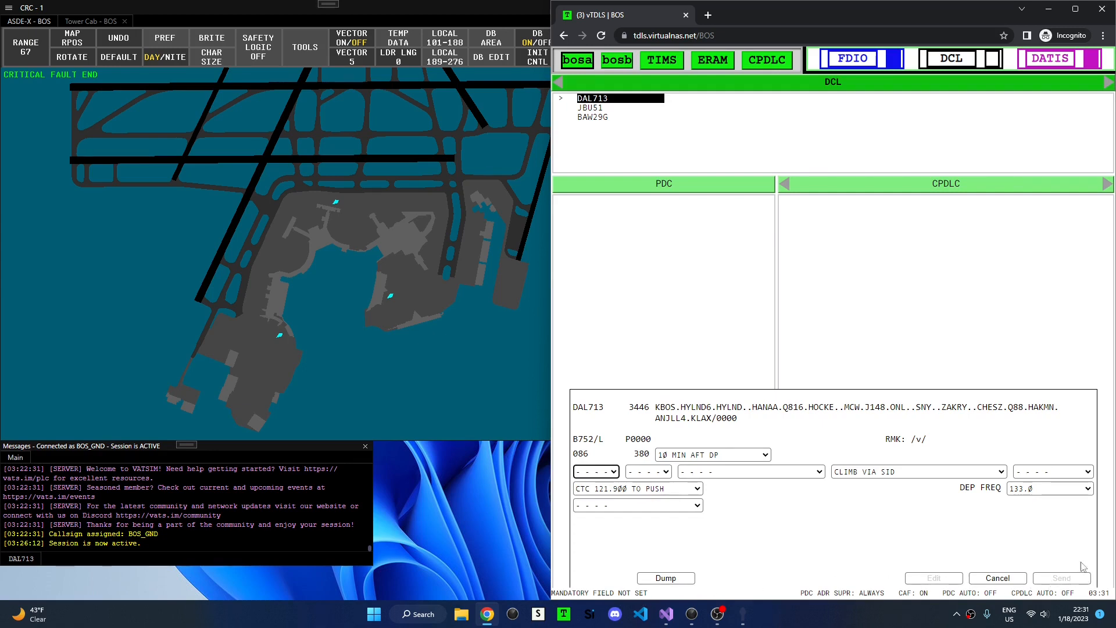
pyautogui.click(596, 471)
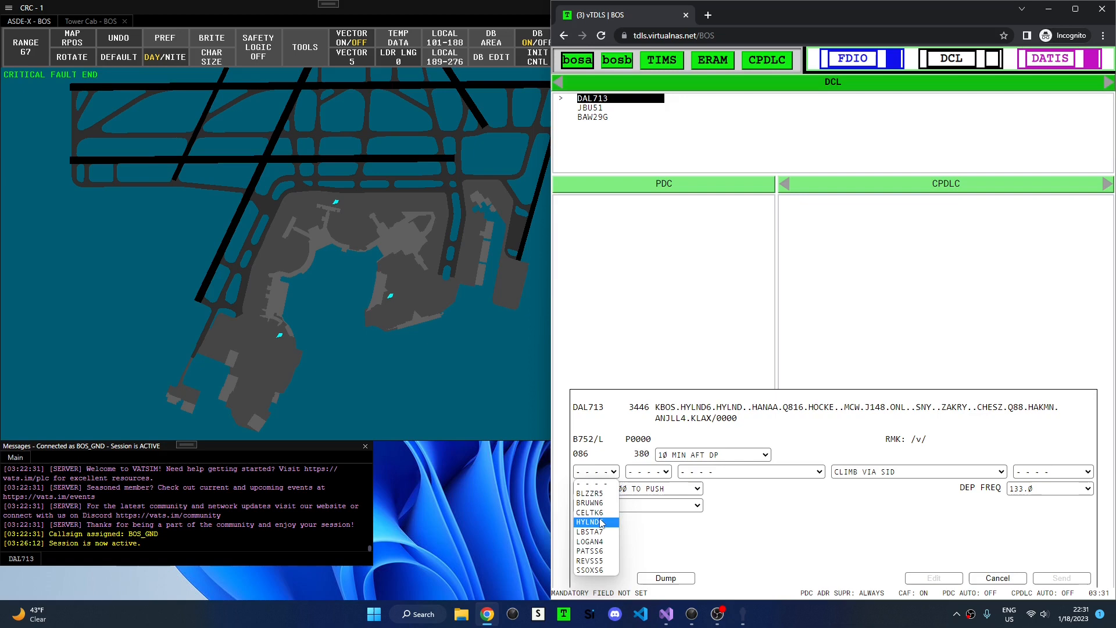
pyautogui.click(589, 521)
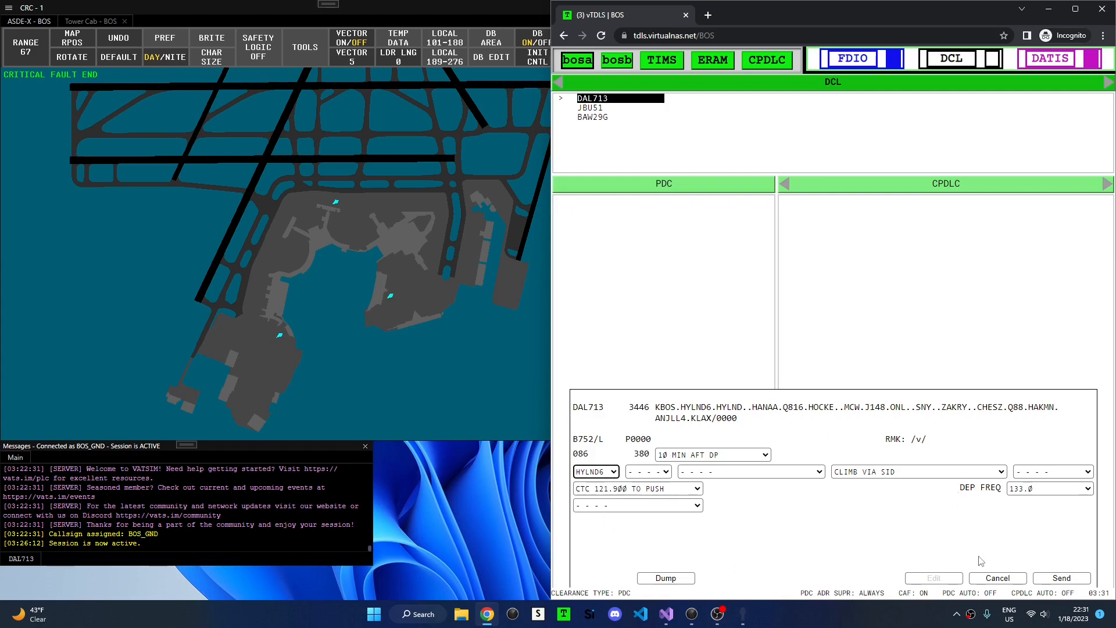
pyautogui.click(997, 578)
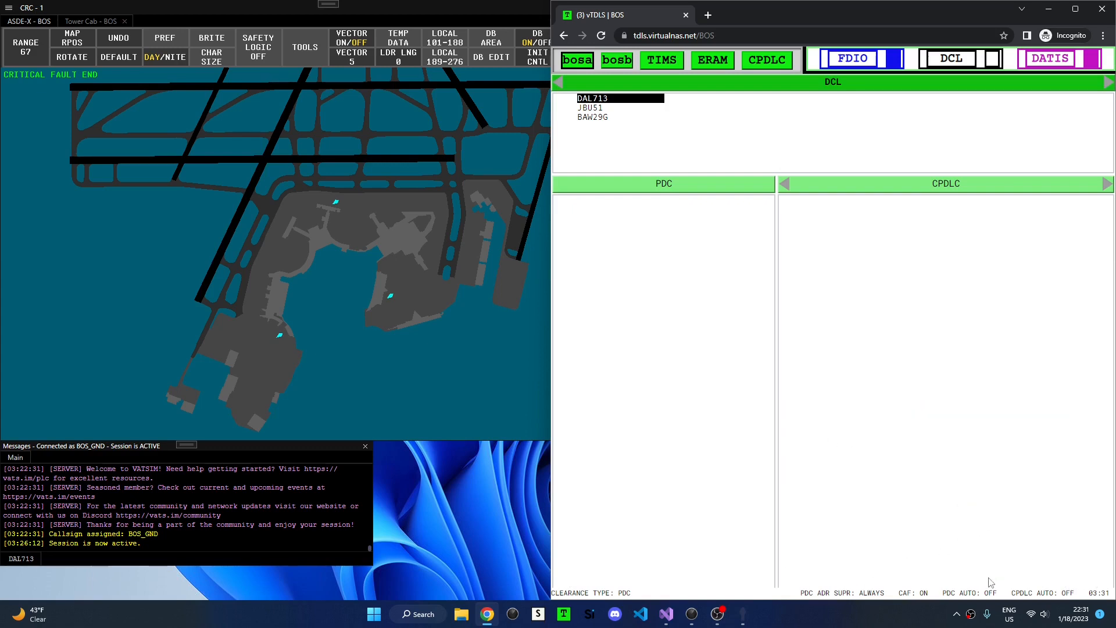
# Reopen DAL713's clearance and send its PDC with the HYLND6 departure.
pyautogui.click(593, 98)
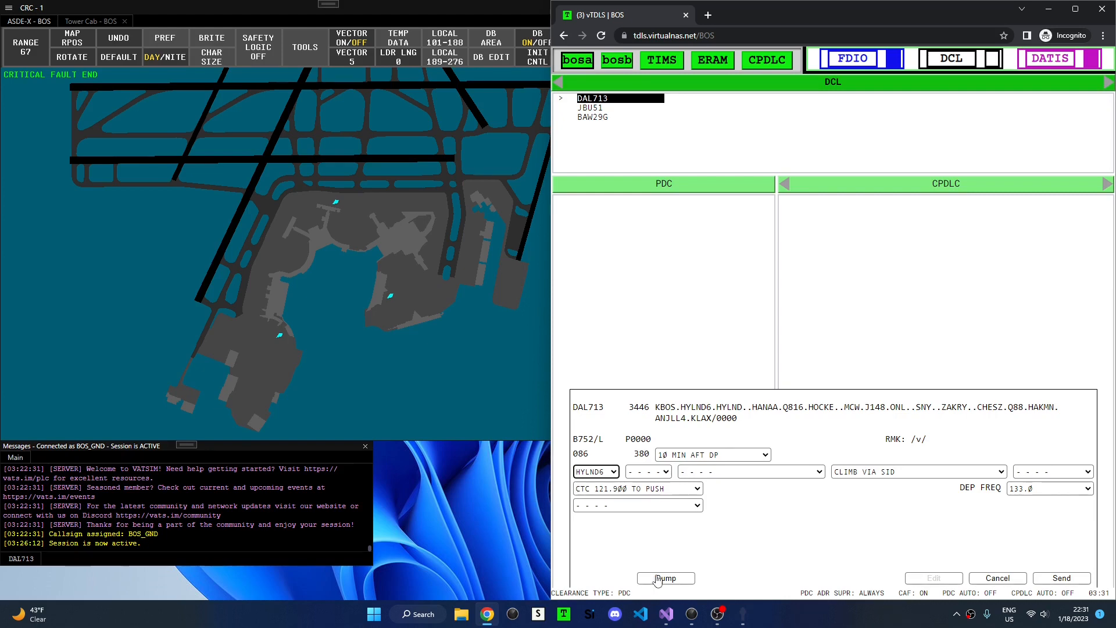
pyautogui.moveTo(717, 576)
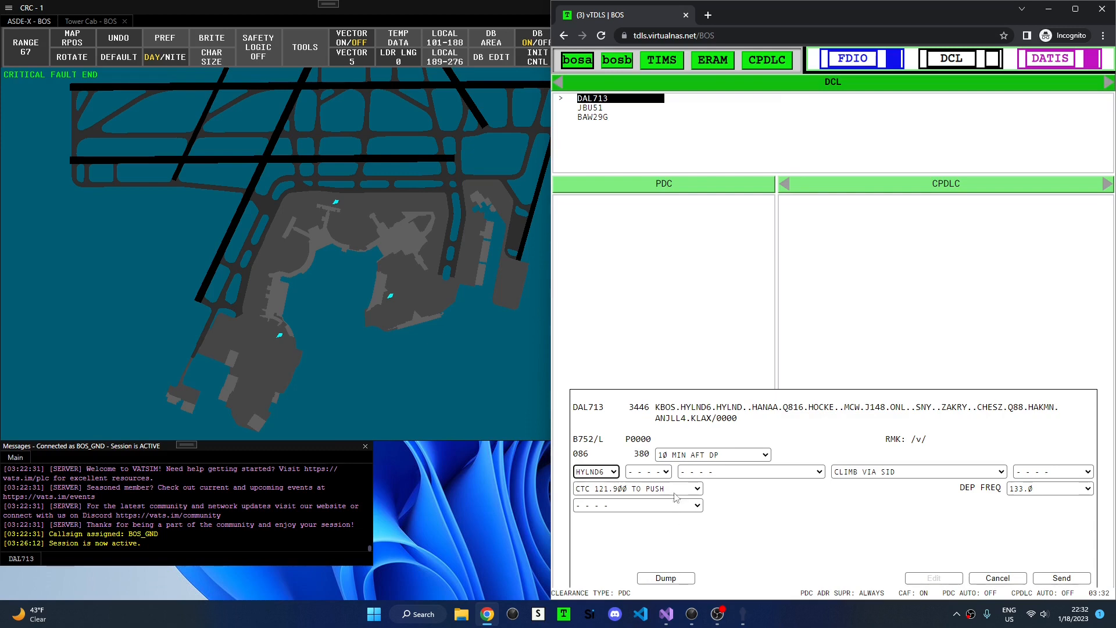
pyautogui.moveTo(808, 494)
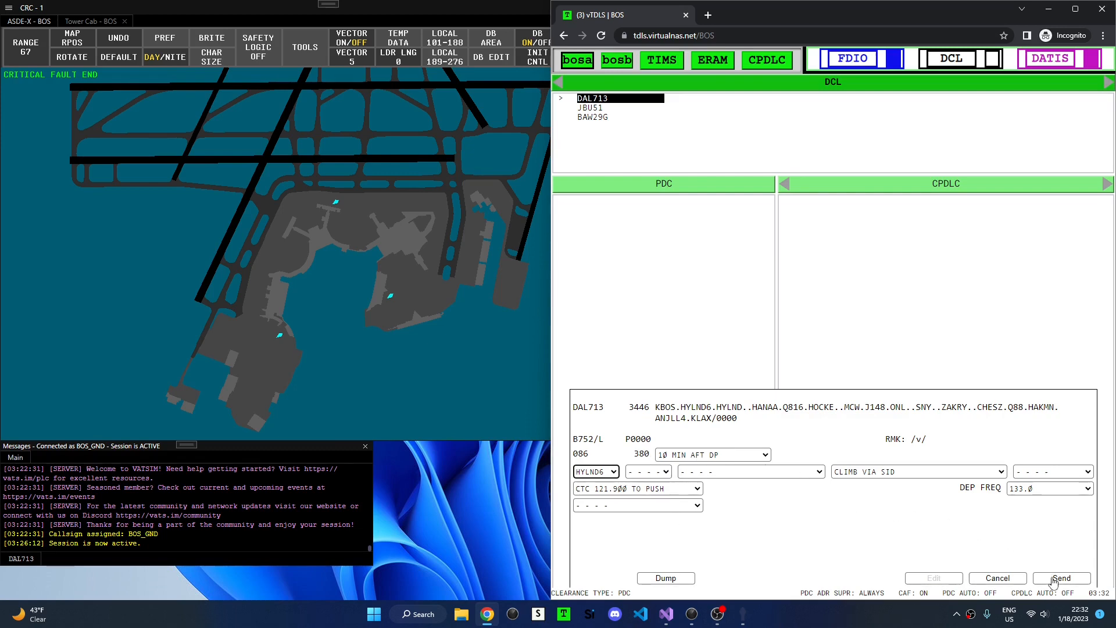
pyautogui.click(1061, 577)
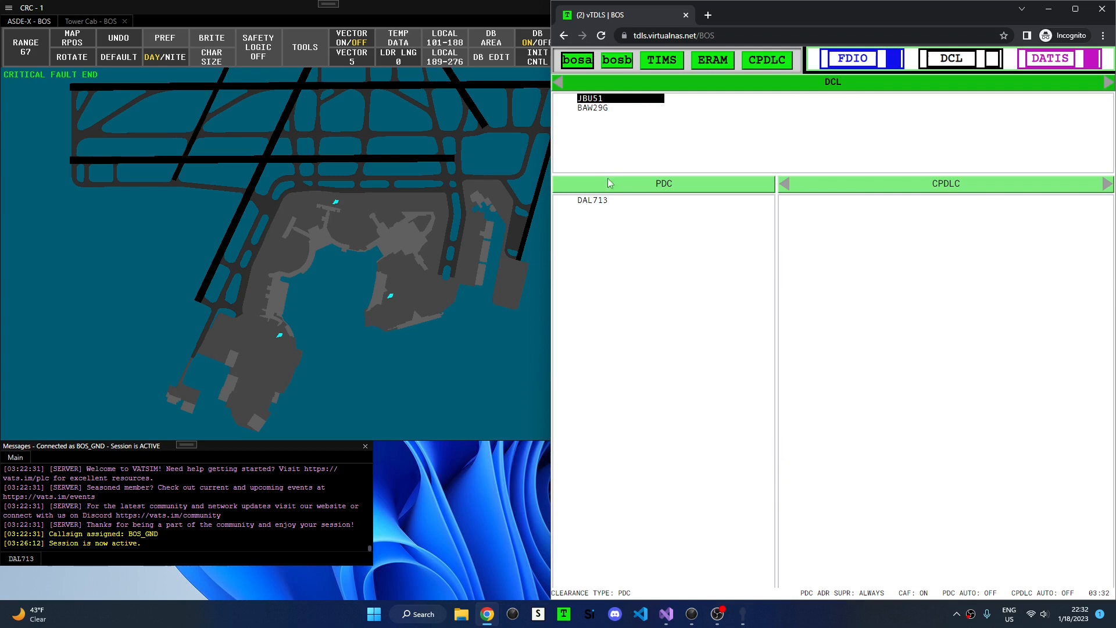
pyautogui.moveTo(643, 206)
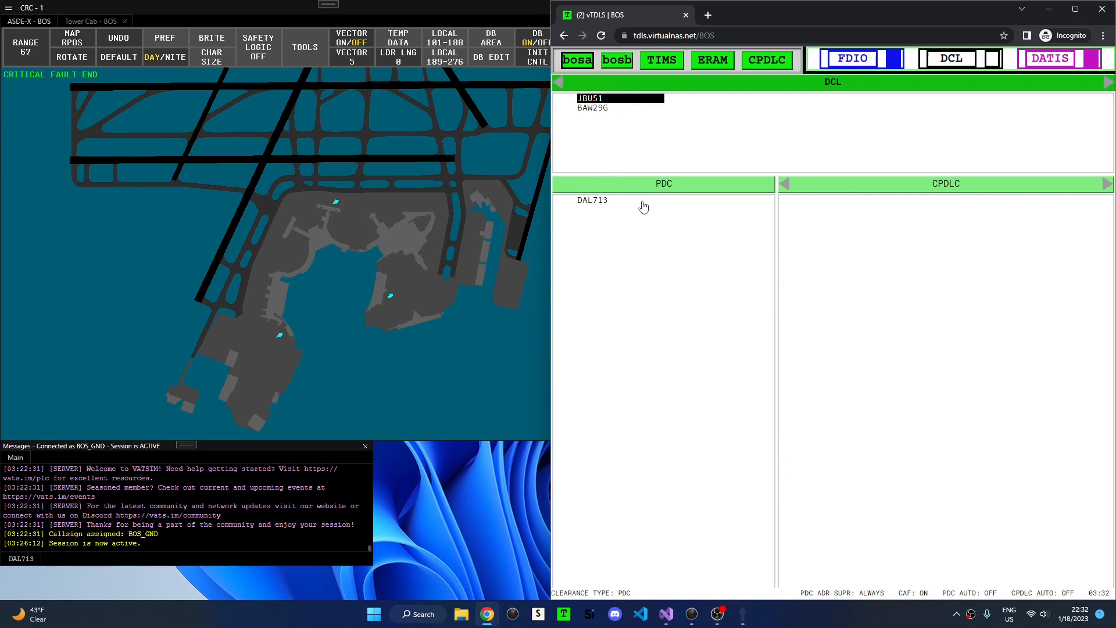
pyautogui.moveTo(629, 206)
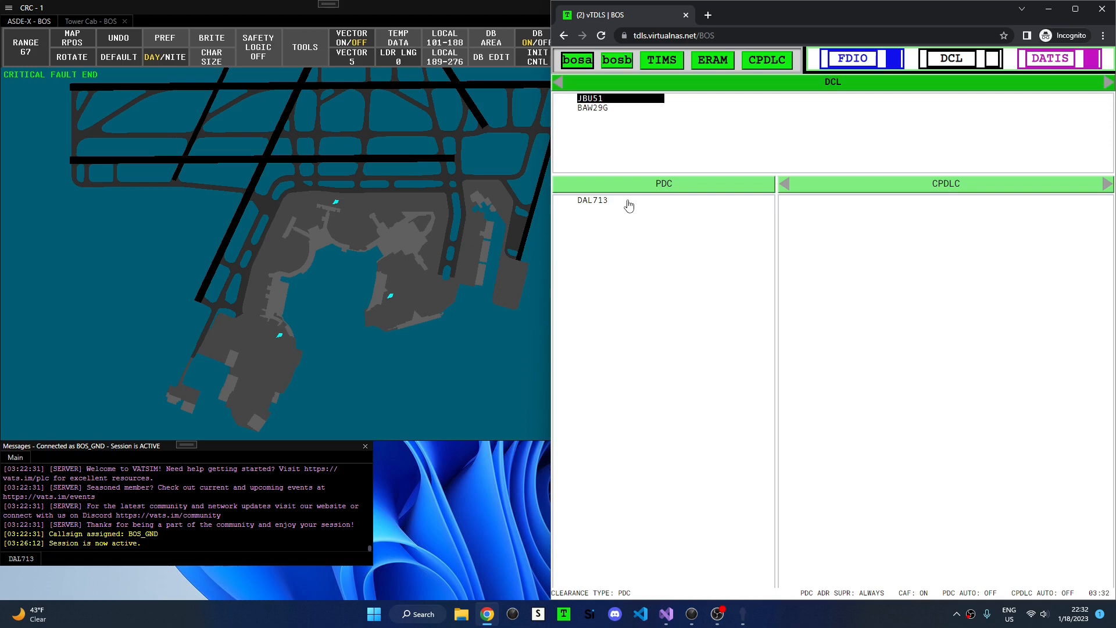
pyautogui.moveTo(592, 207)
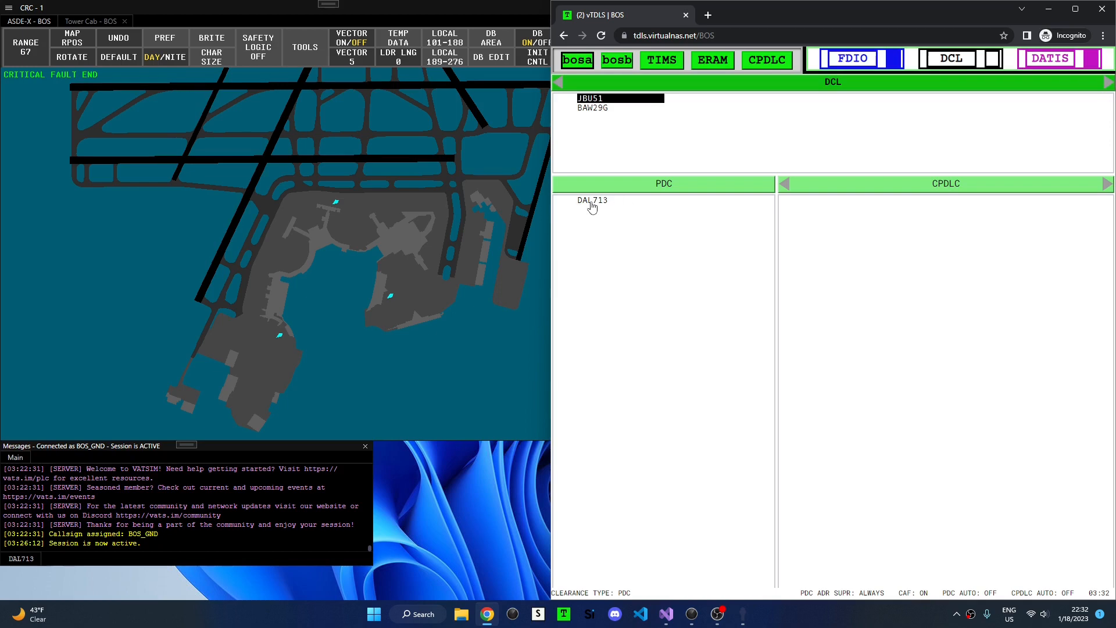
# Review DAL713's sent clearance from the PDC list, briefly opening the SID choices.
pyautogui.click(593, 200)
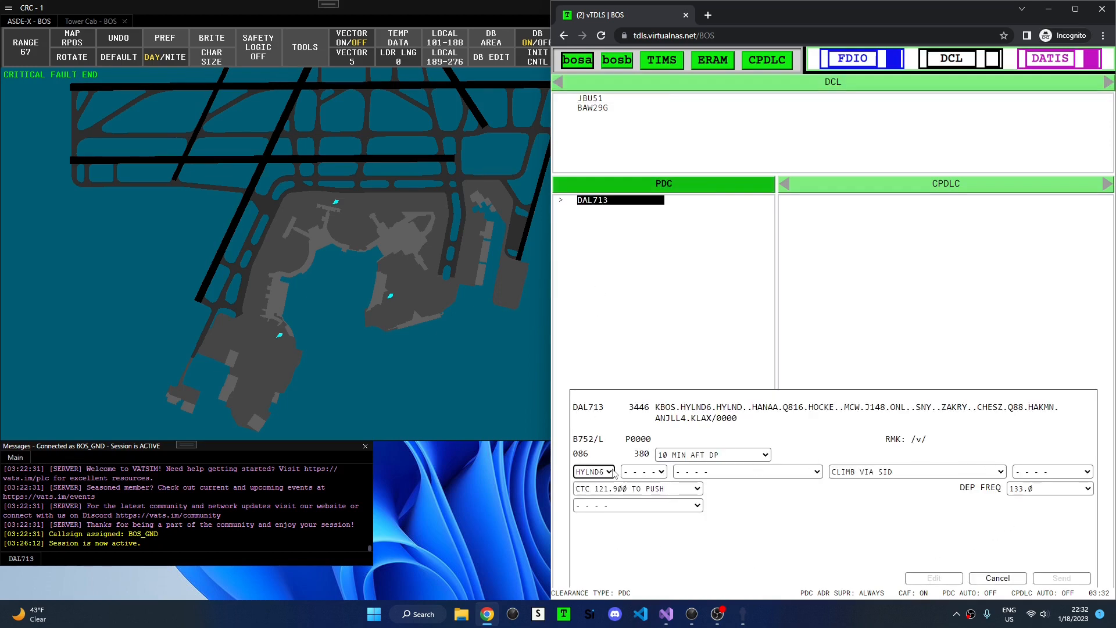
pyautogui.click(593, 470)
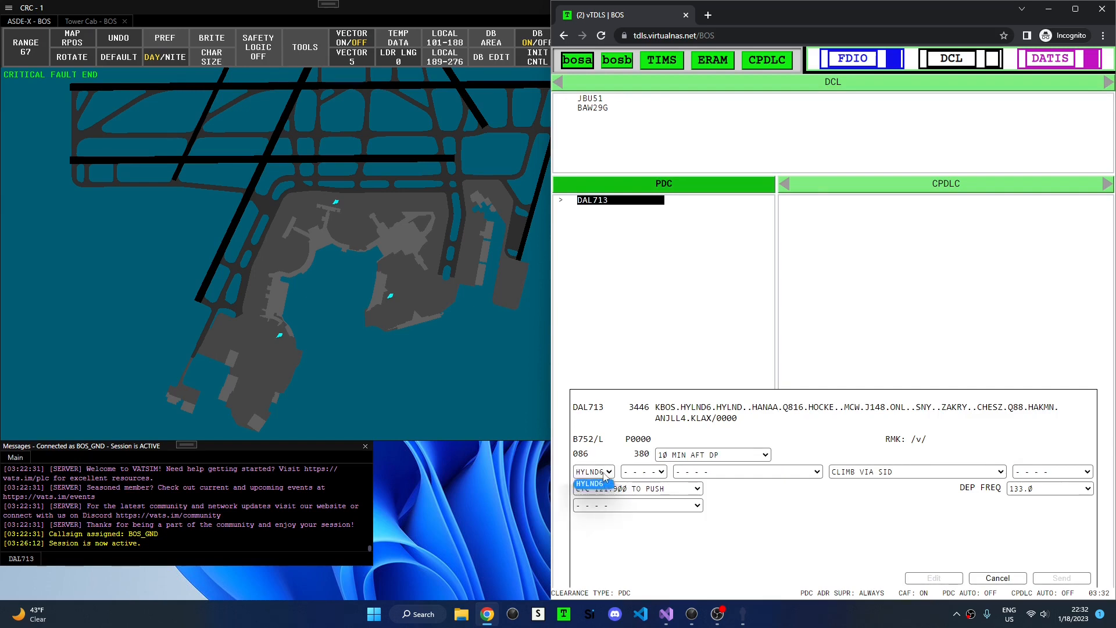
pyautogui.click(593, 472)
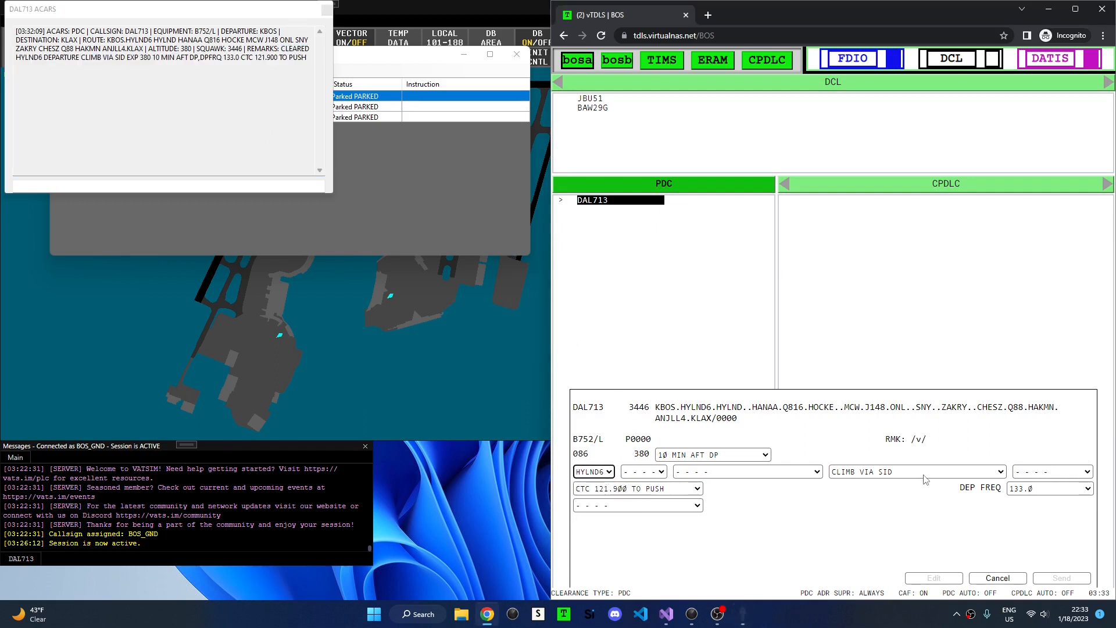
# Close DAL713's form and open JBU51's pending clearance showing SSOXS6.
pyautogui.click(916, 471)
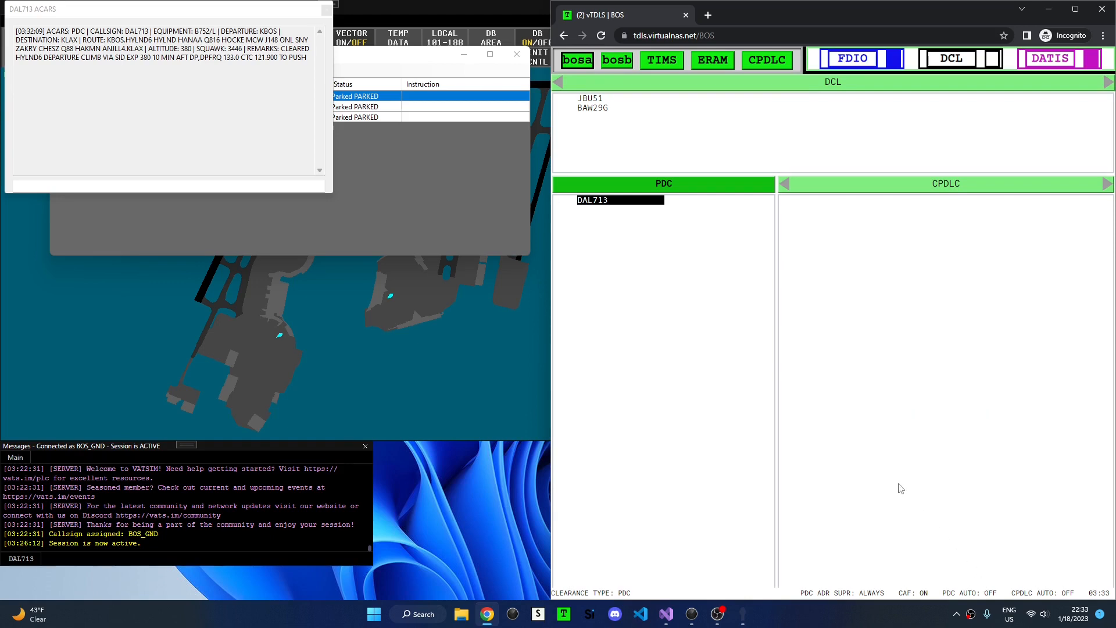
pyautogui.moveTo(593, 210)
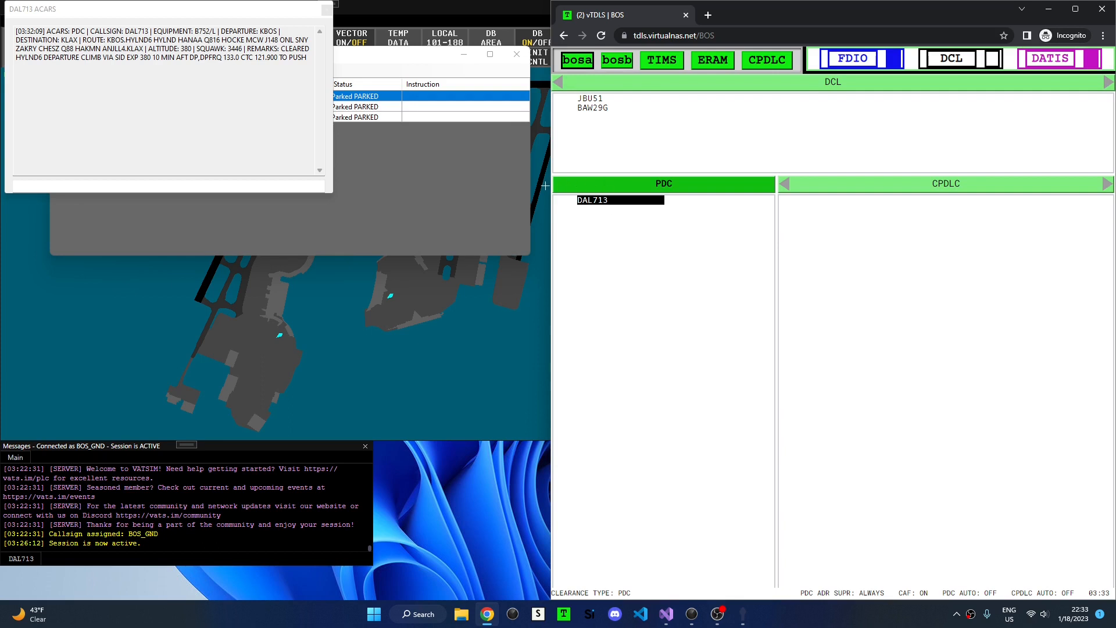
pyautogui.moveTo(746, 199)
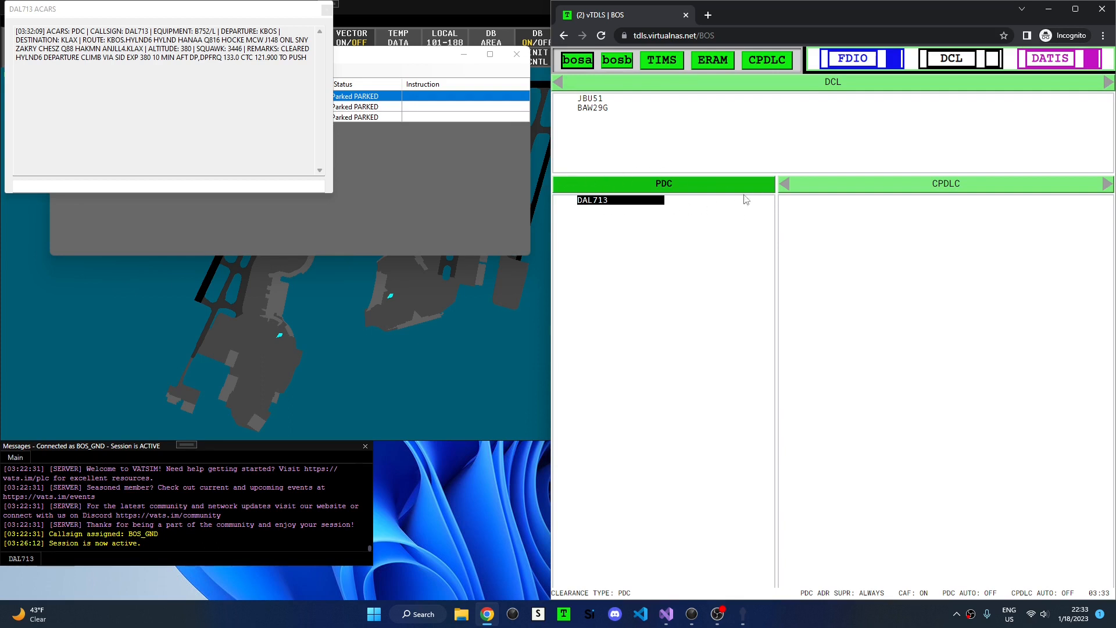
pyautogui.moveTo(809, 89)
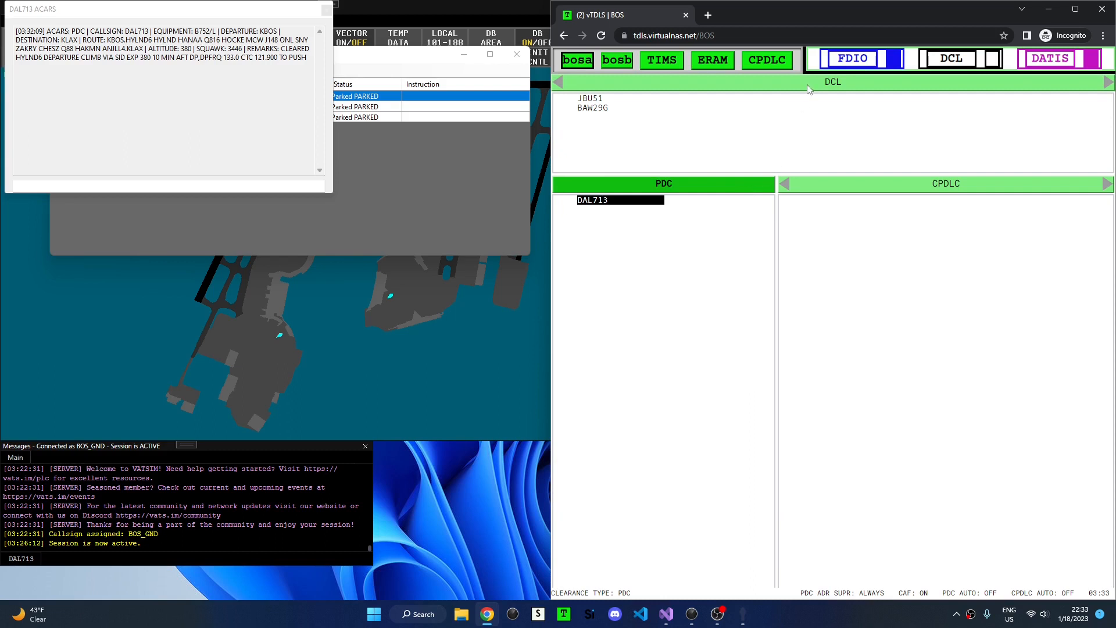
pyautogui.moveTo(722, 218)
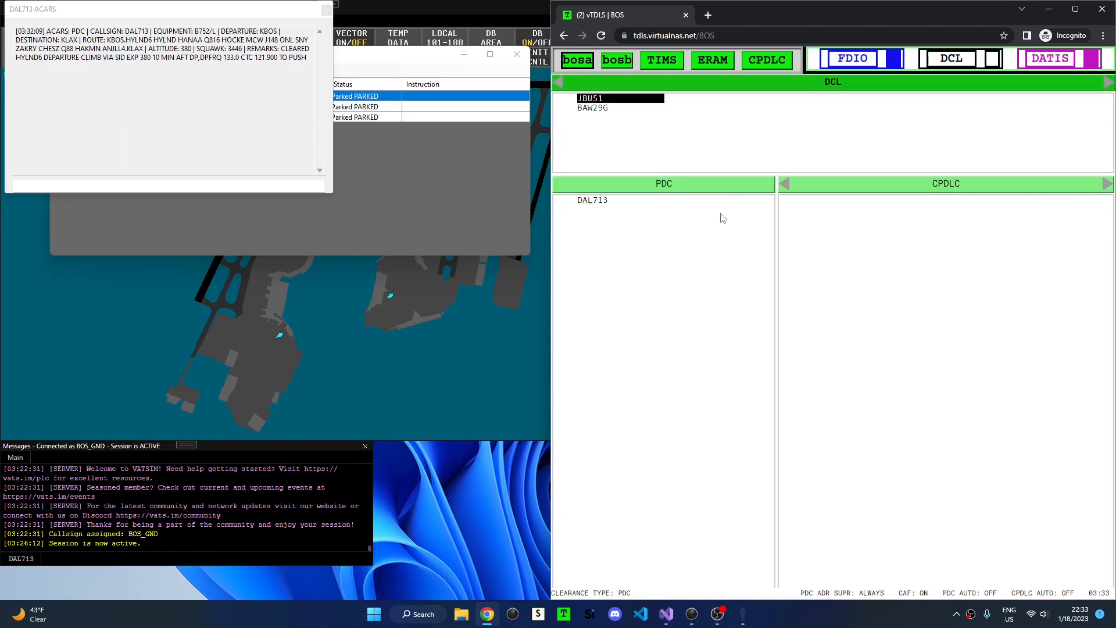
pyautogui.click(592, 200)
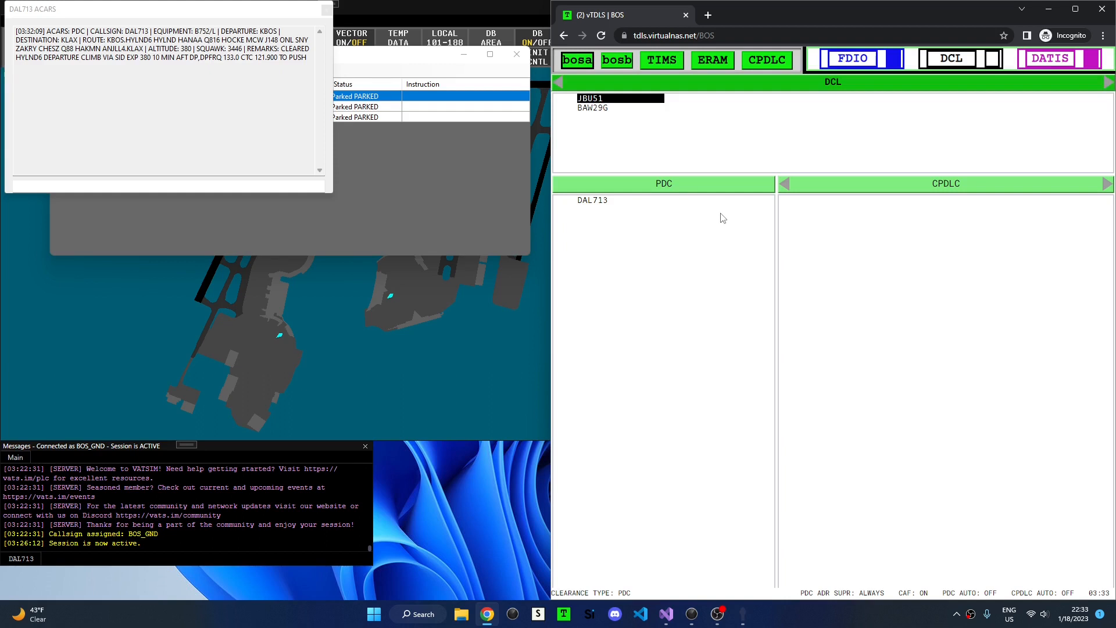
pyautogui.click(592, 200)
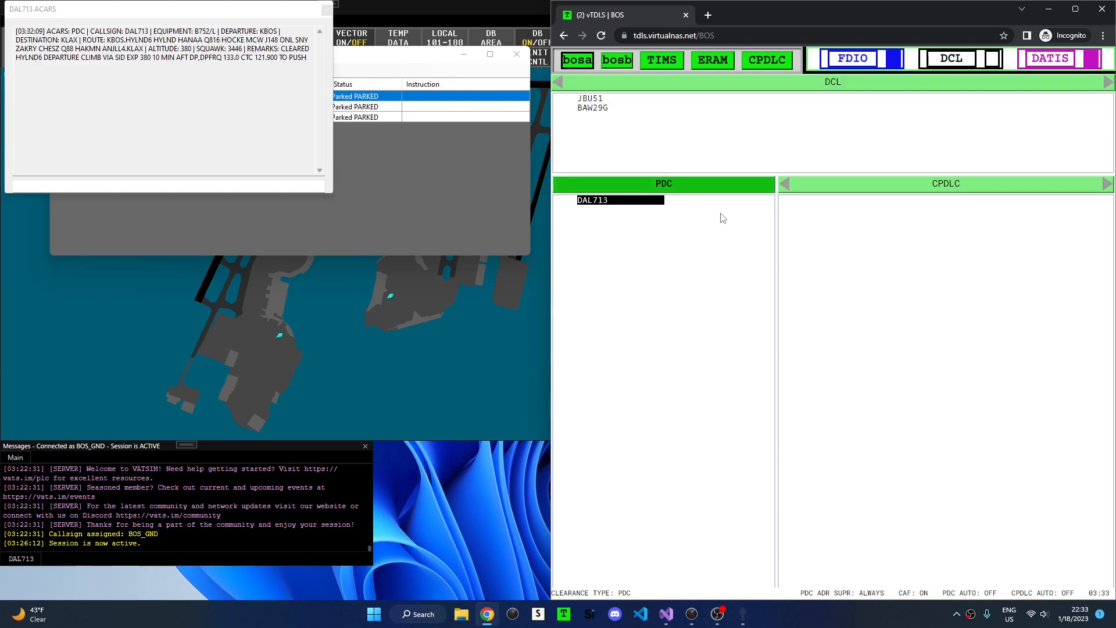
pyautogui.click(619, 97)
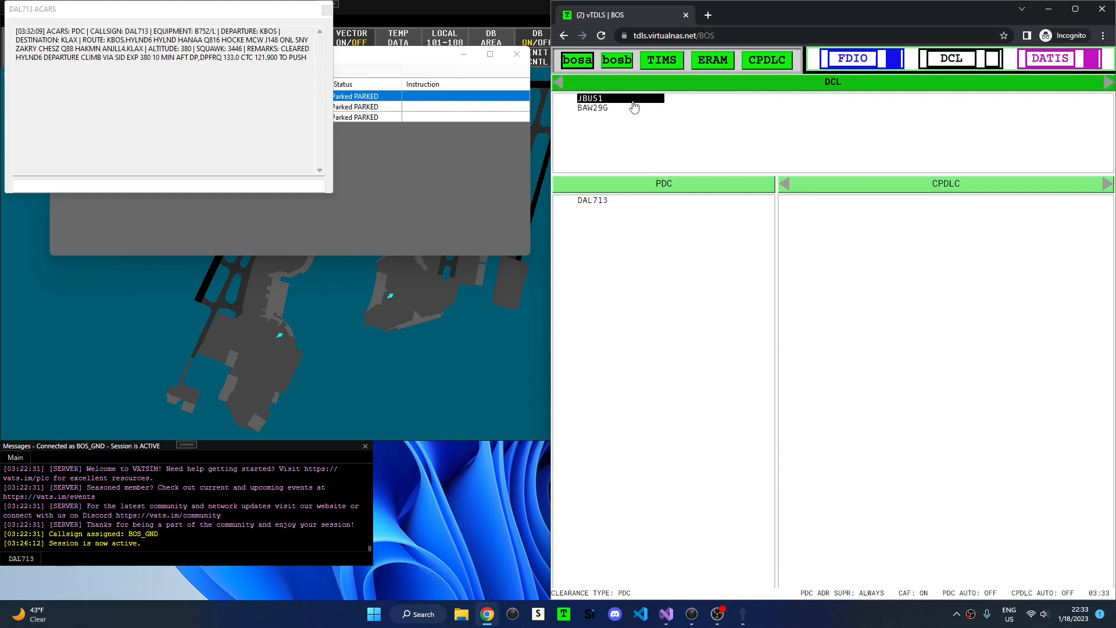
pyautogui.moveTo(698, 145)
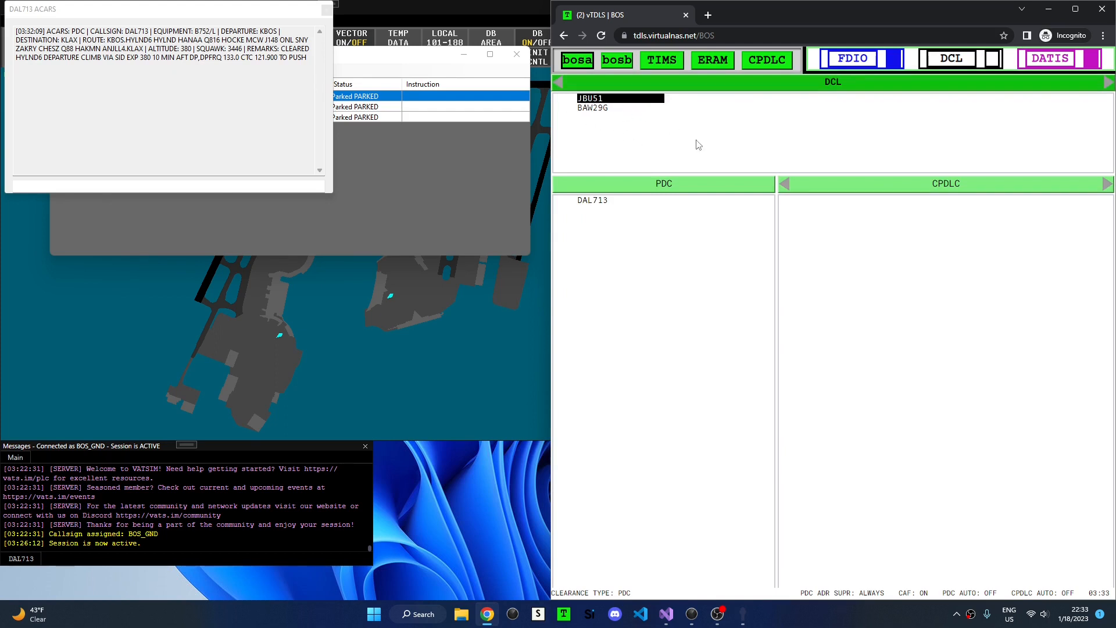
pyautogui.click(592, 107)
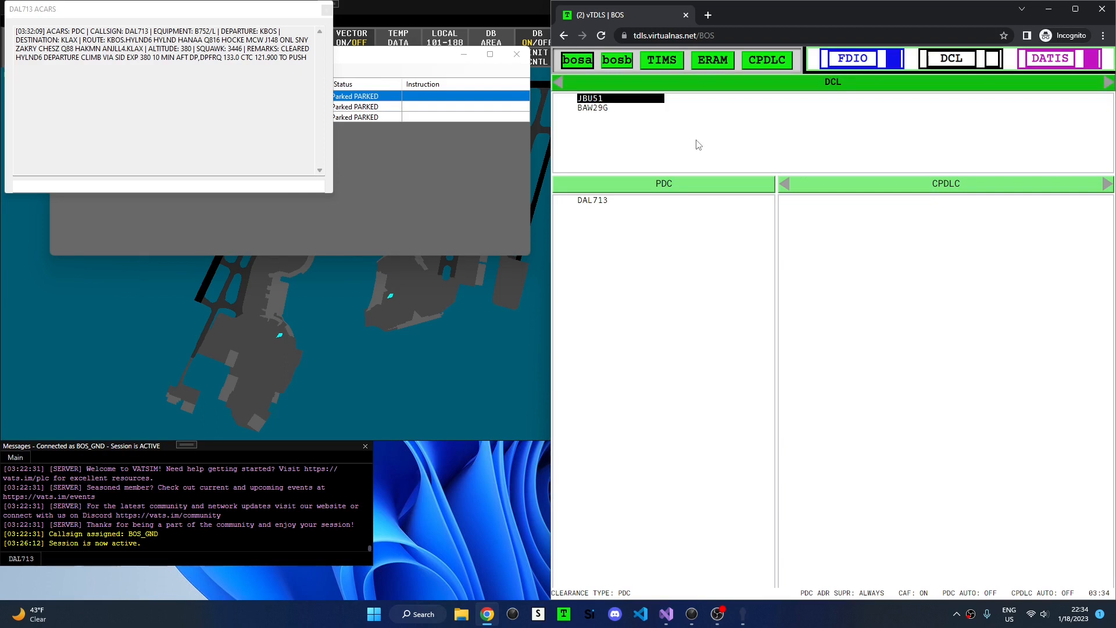
pyautogui.click(610, 98)
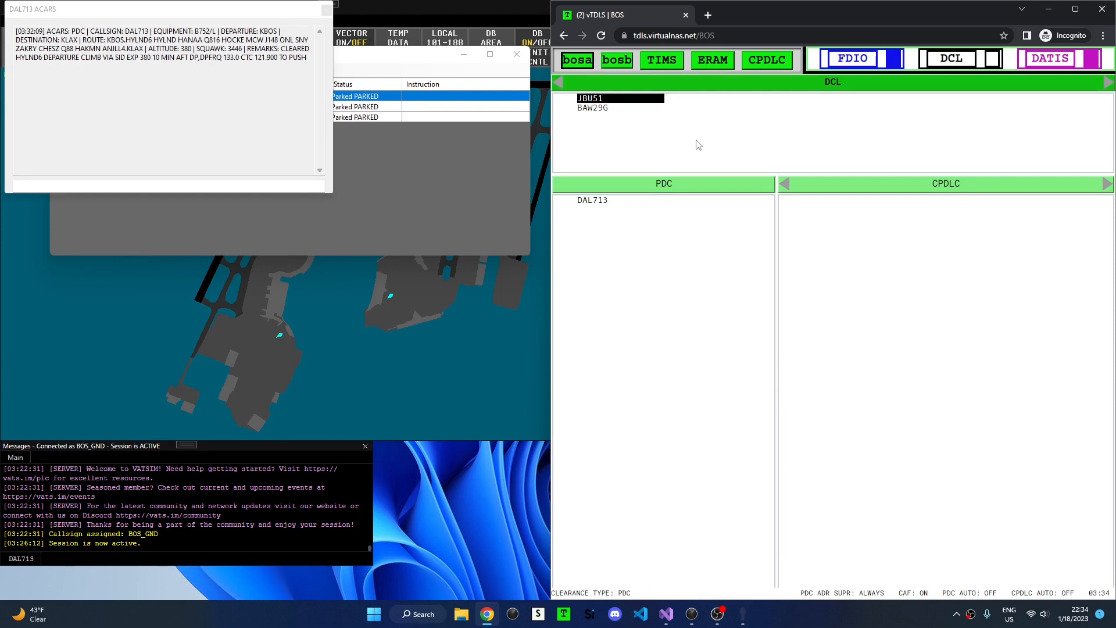
pyautogui.click(616, 98)
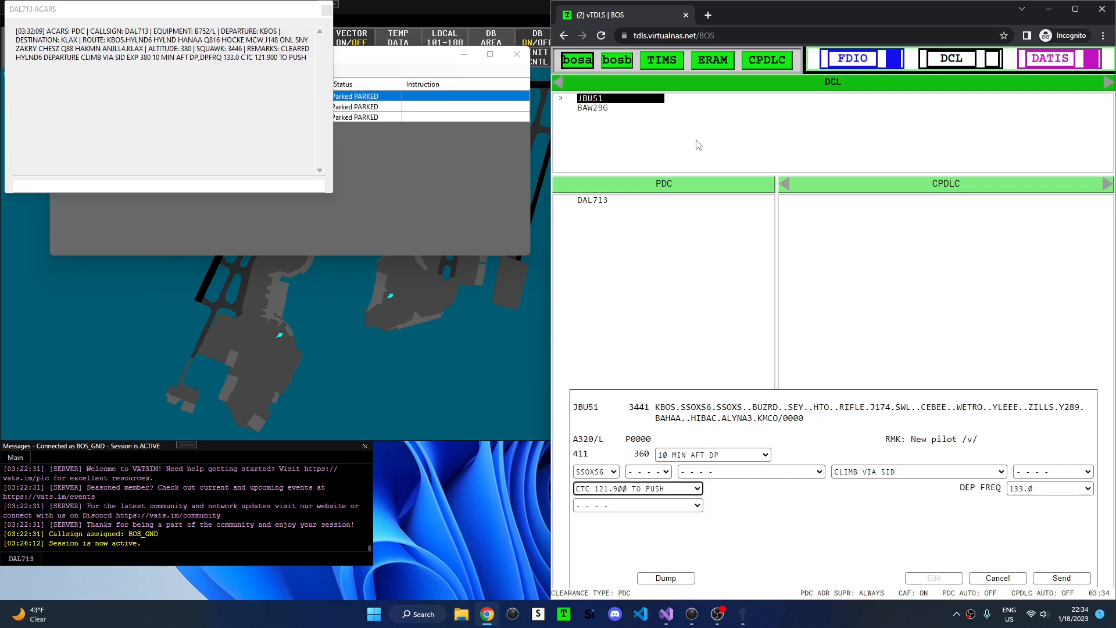
# Set JBU51's push instruction to CTC 121.900 TO PUSH and check its departure frequency.
pyautogui.click(636, 507)
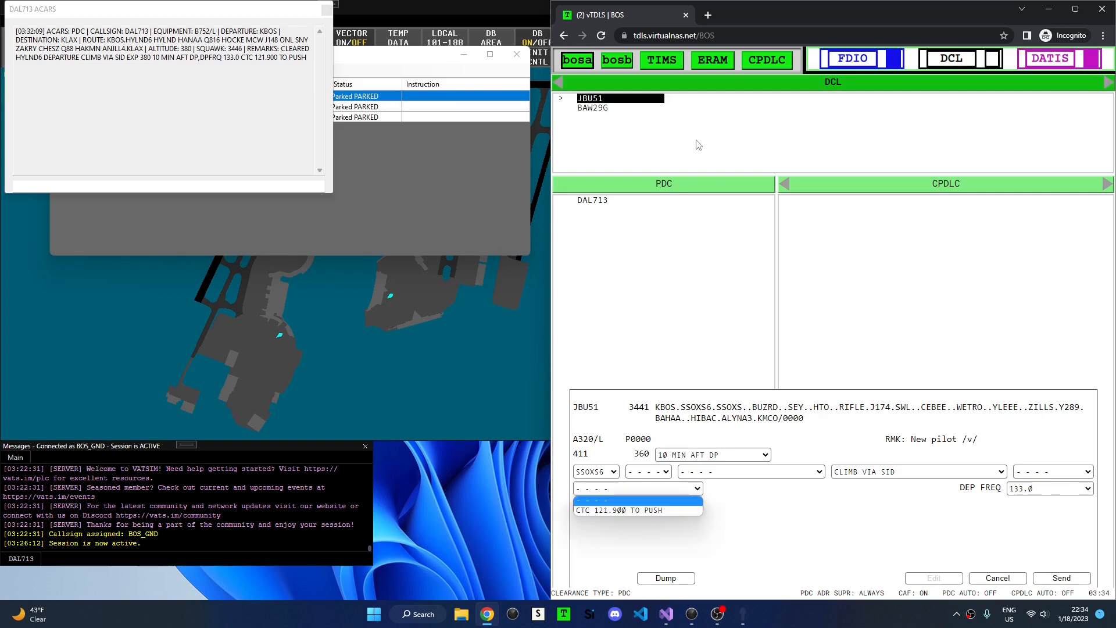
pyautogui.click(637, 510)
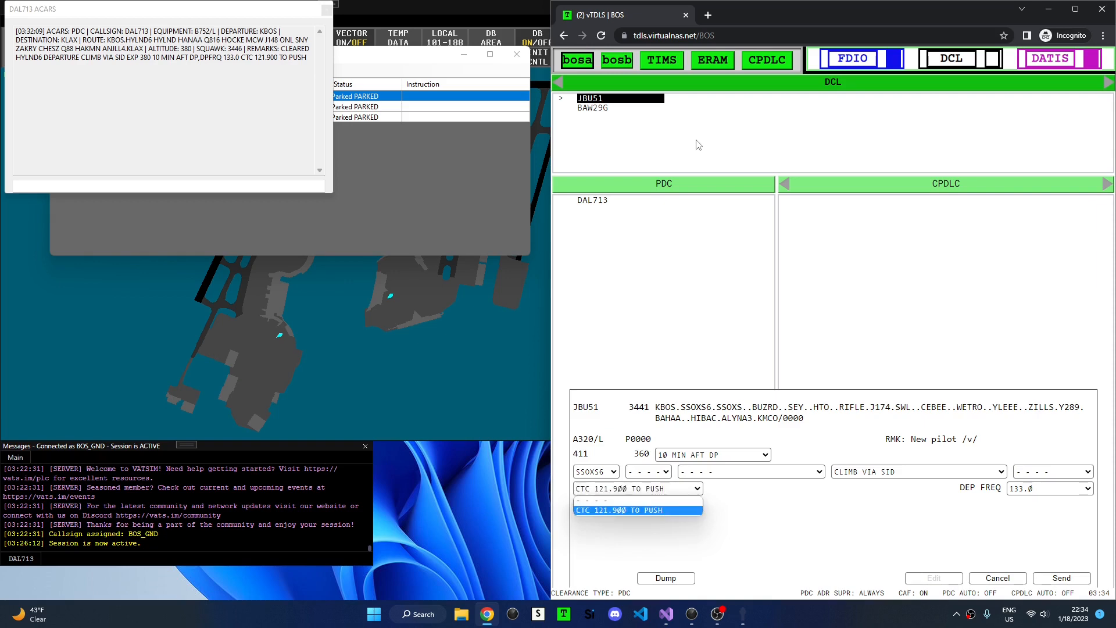
pyautogui.click(636, 510)
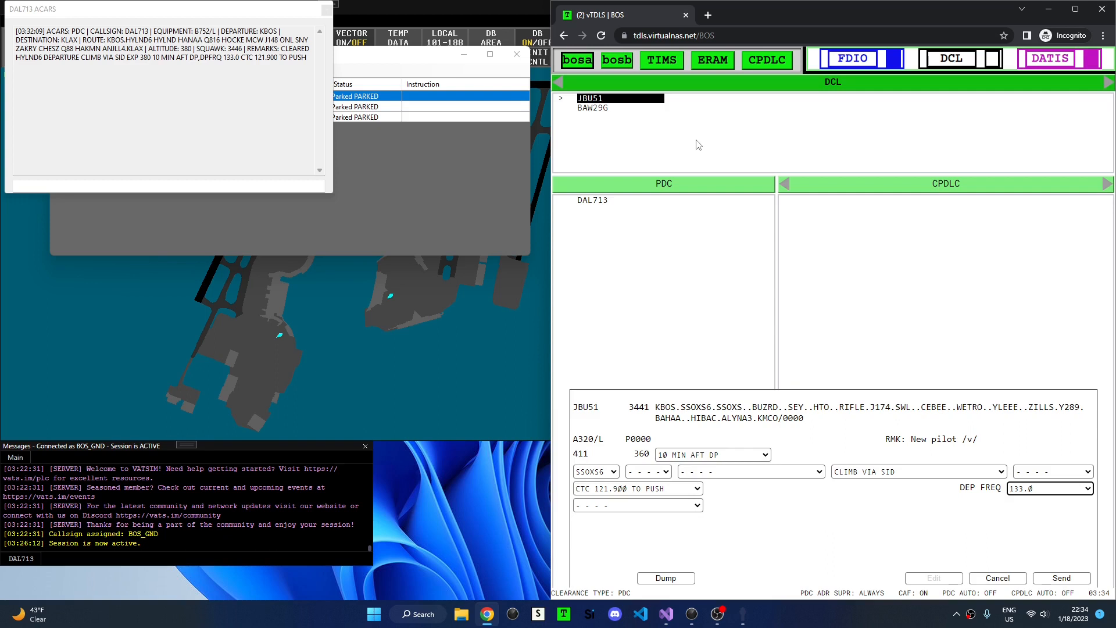
pyautogui.click(1049, 488)
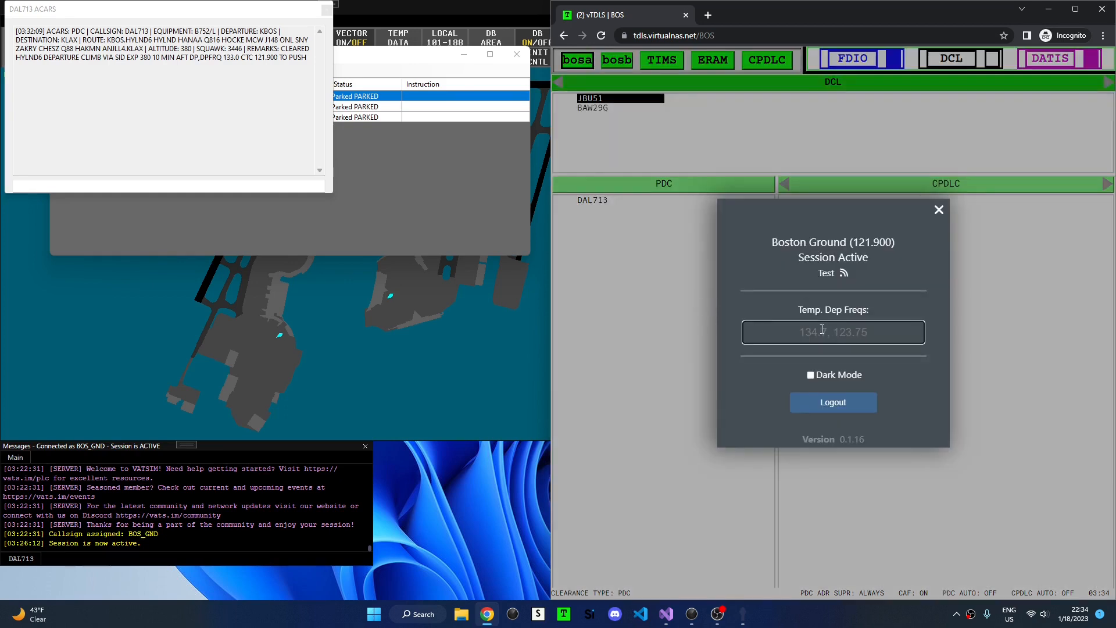
# Add 134.7 as a temporary departure frequency and select it for JBU51.
pyautogui.write('134.')
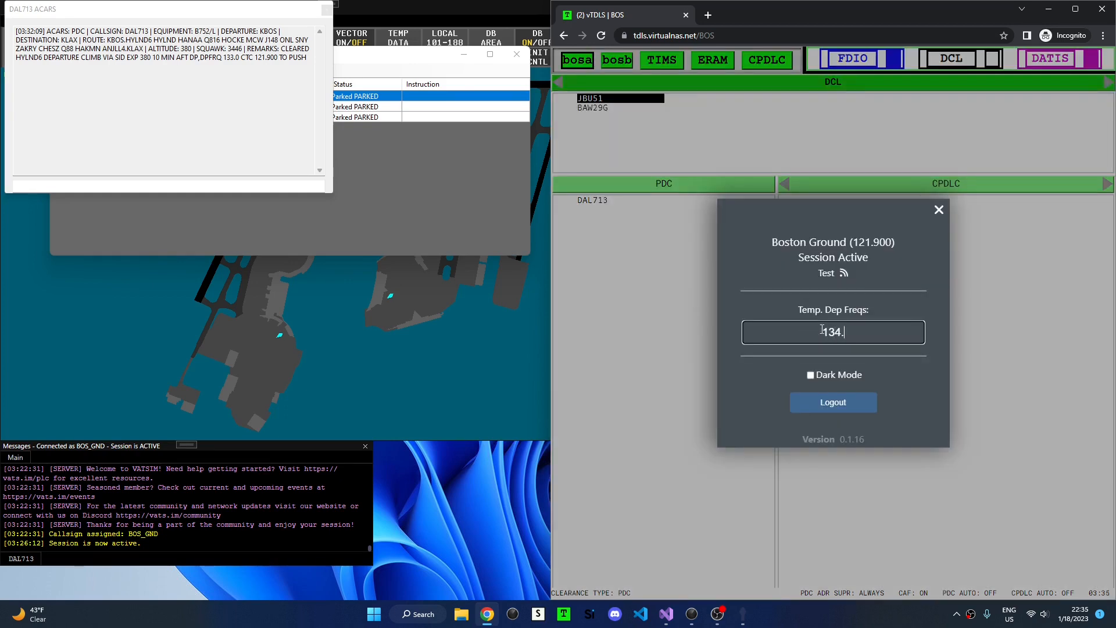
pyautogui.click(938, 210)
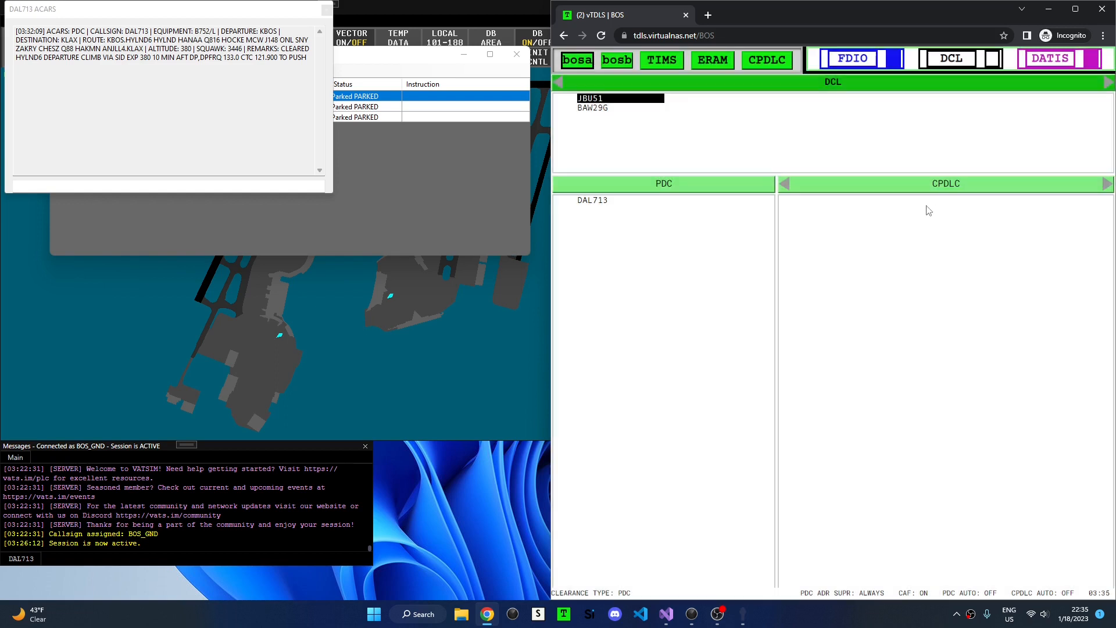
pyautogui.click(619, 98)
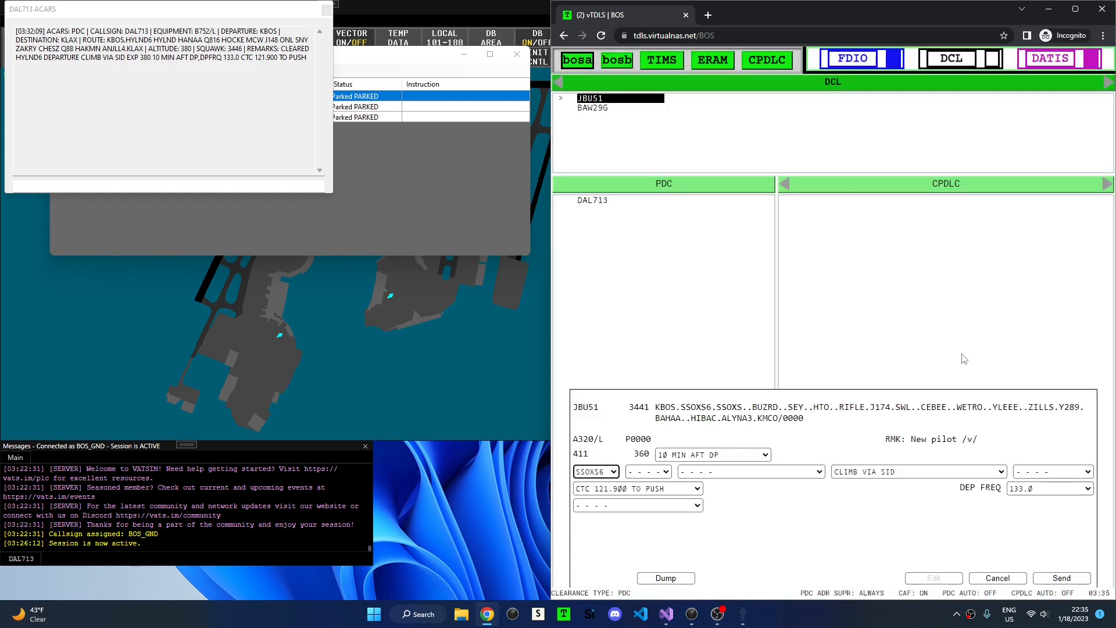
pyautogui.click(1050, 489)
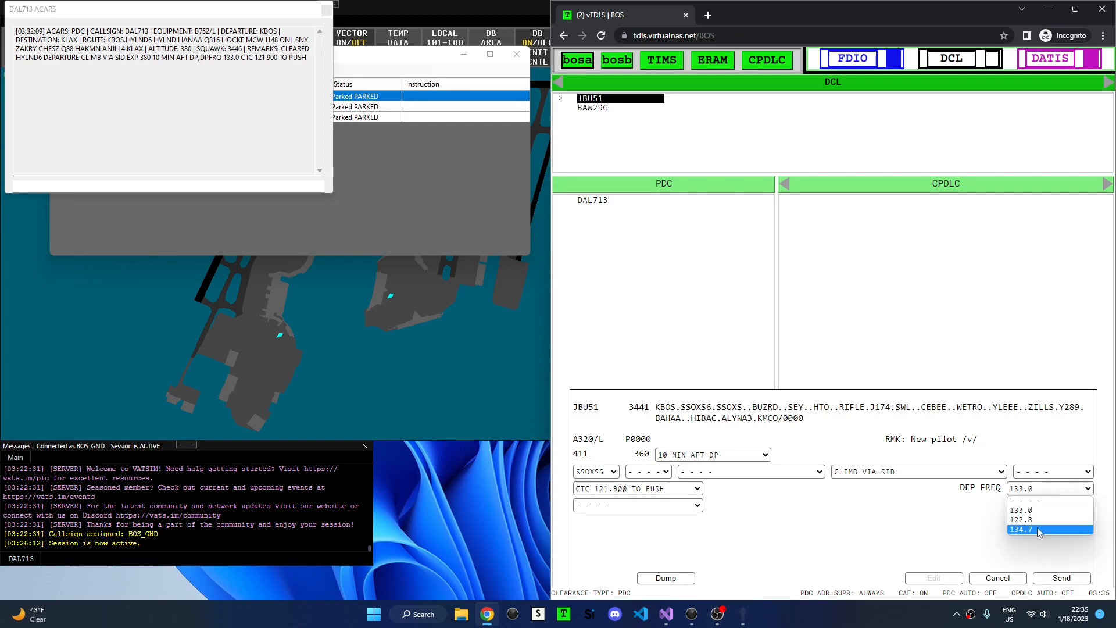
pyautogui.click(1023, 529)
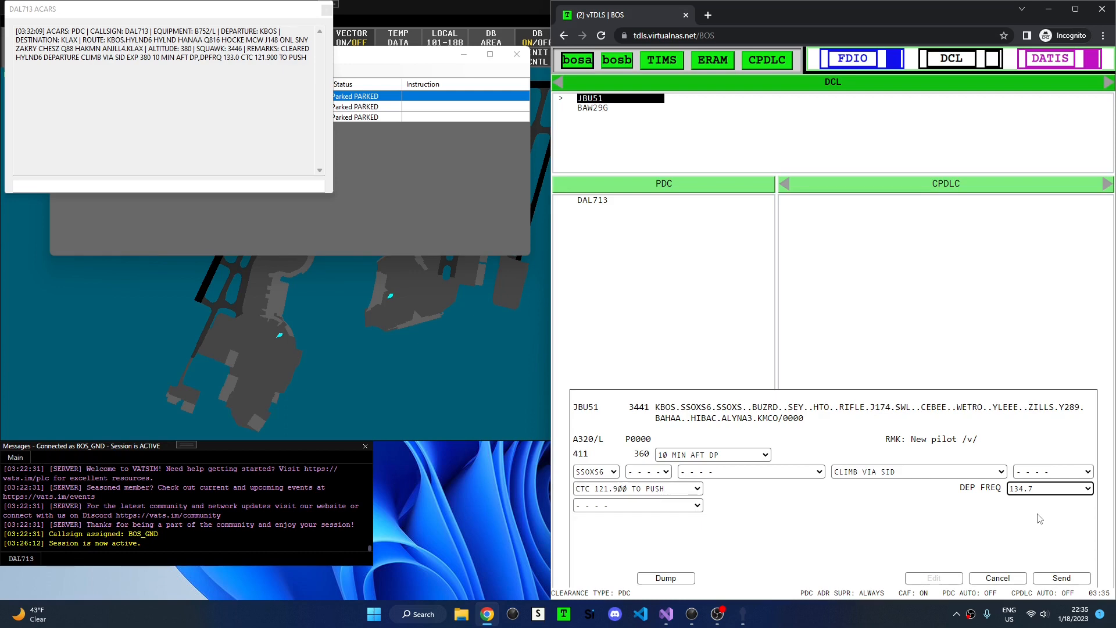
pyautogui.moveTo(745, 553)
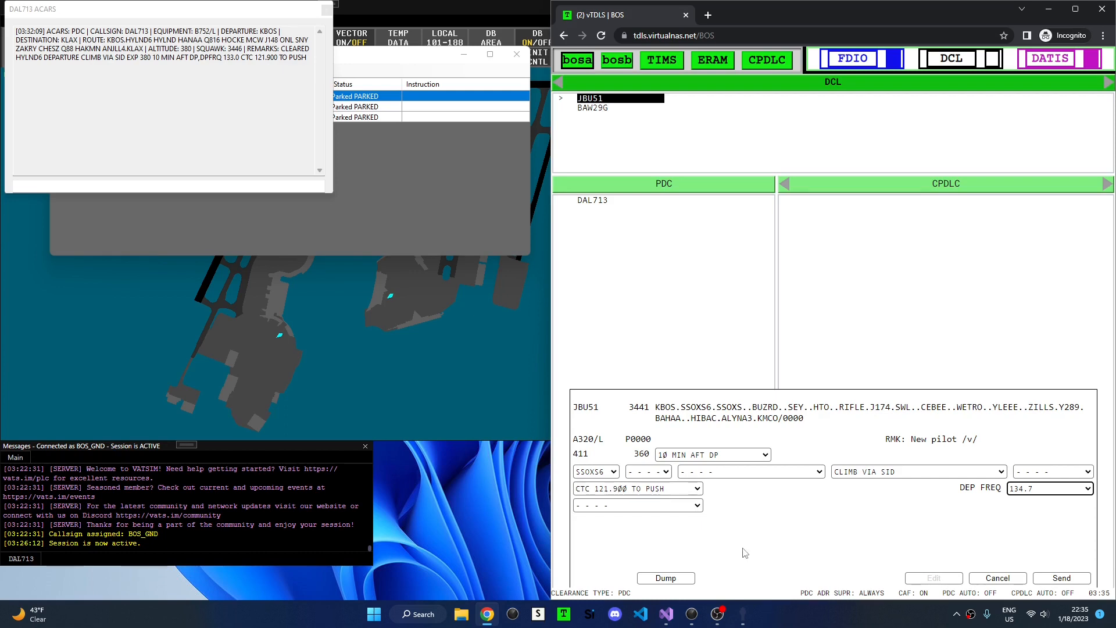
pyautogui.moveTo(731, 551)
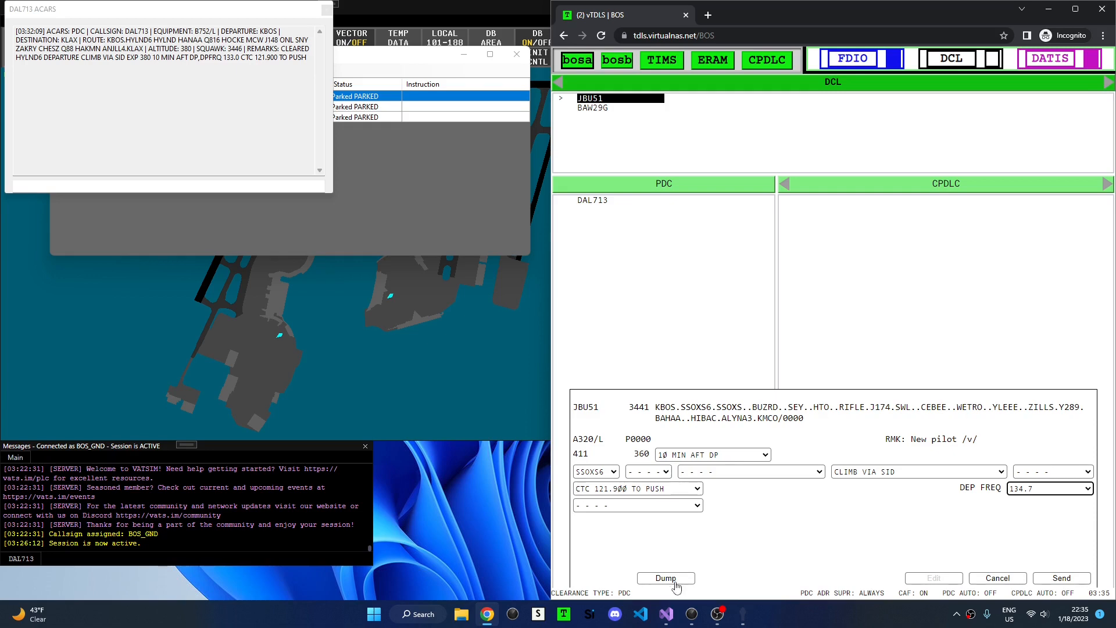
pyautogui.moveTo(692, 561)
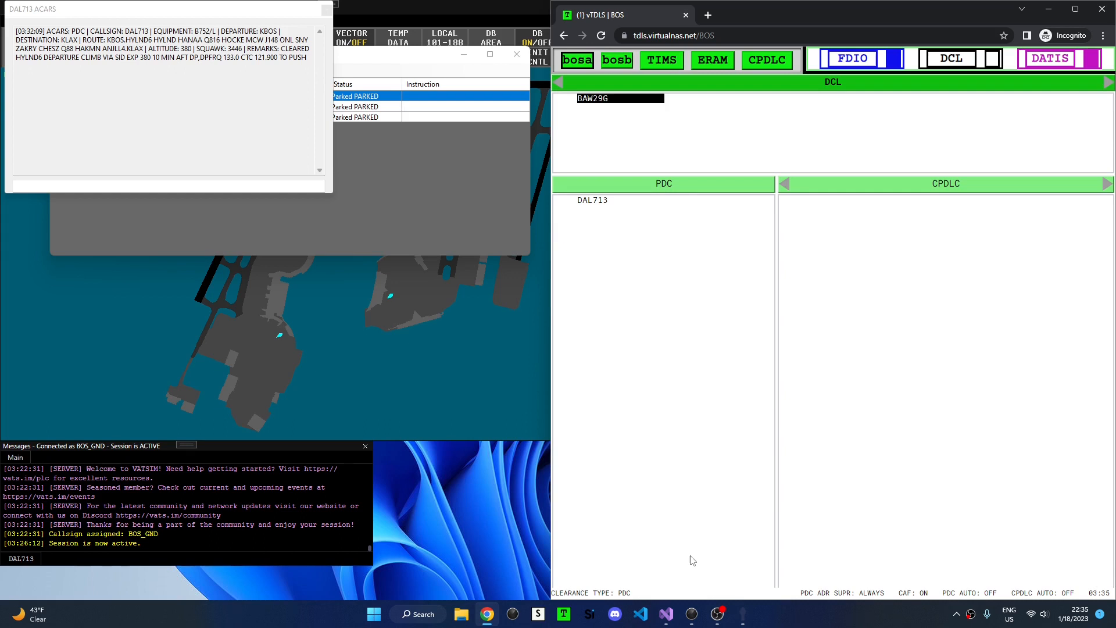
# Select BAW29G's pending clearance from the DCL list.
pyautogui.click(619, 99)
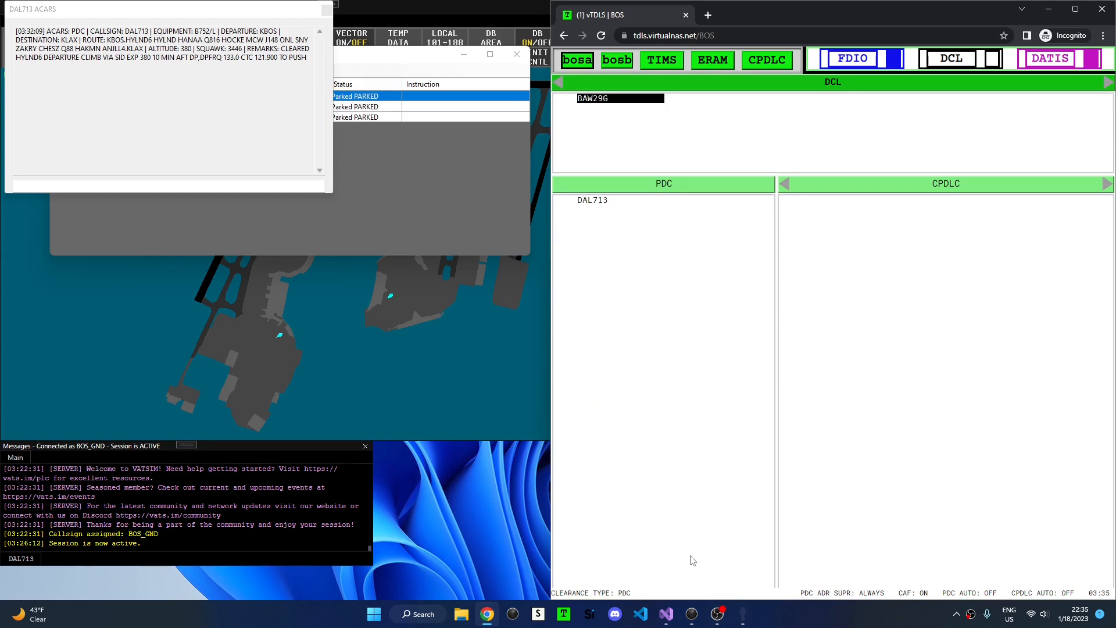
pyautogui.click(619, 98)
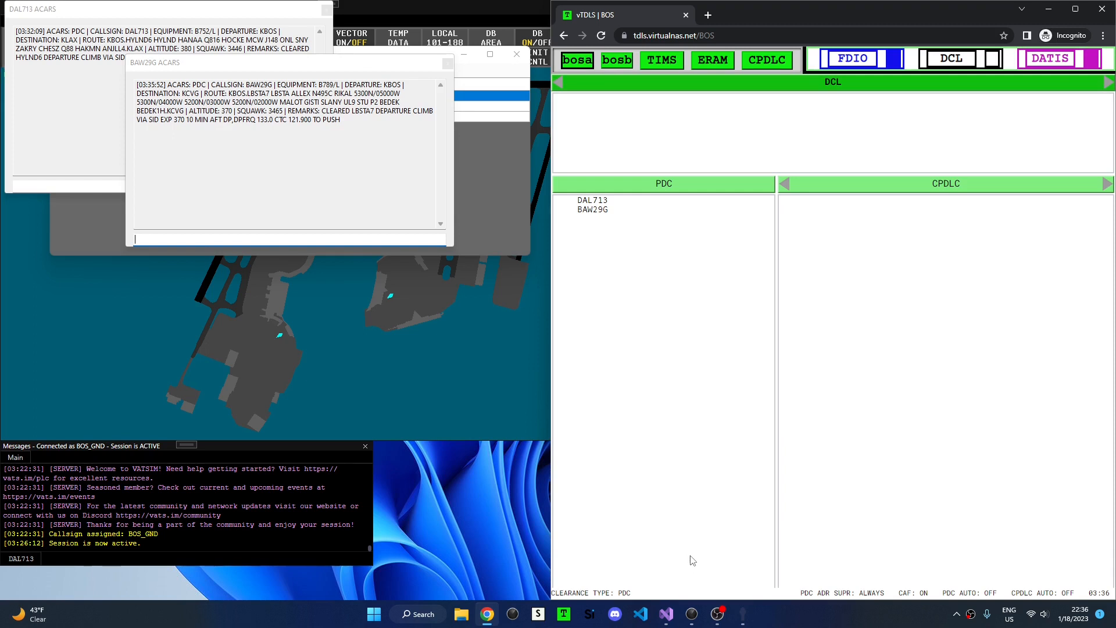
pyautogui.moveTo(630, 257)
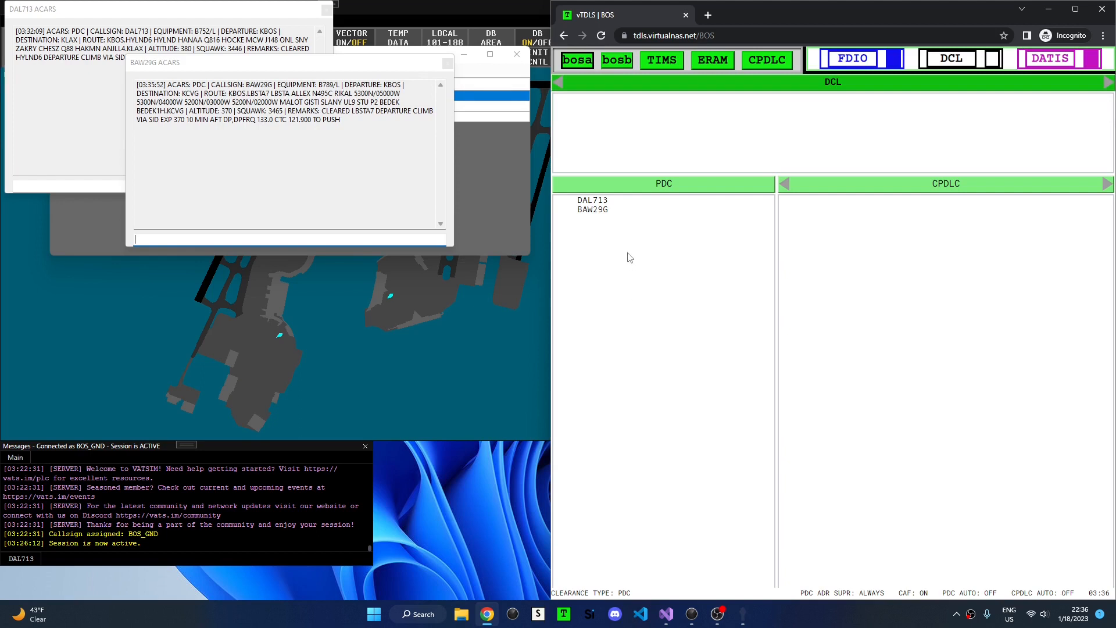
pyautogui.moveTo(614, 275)
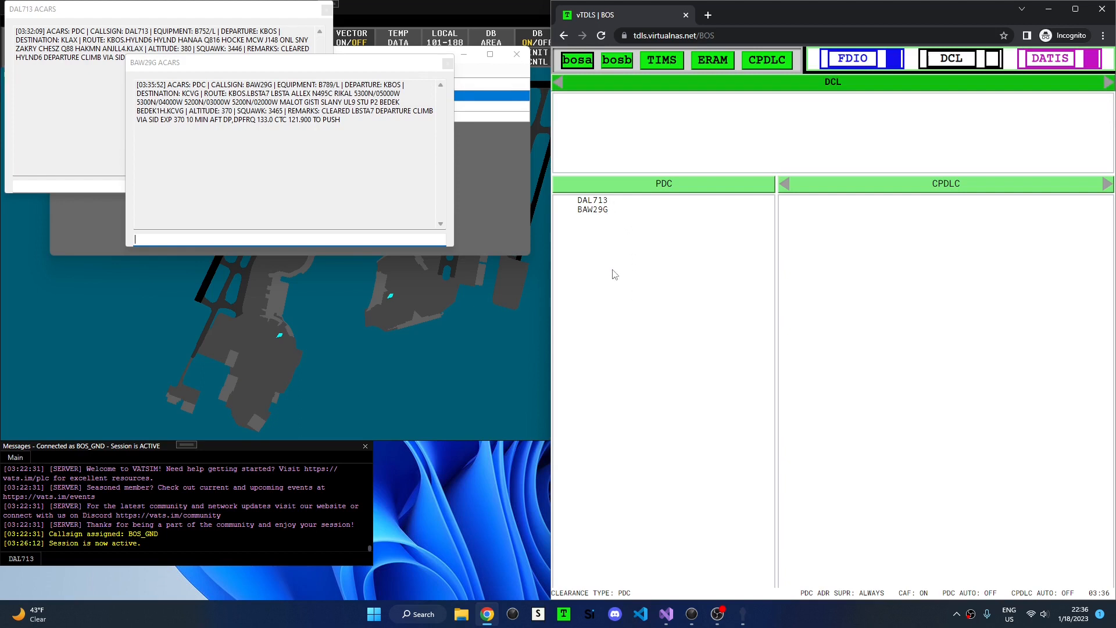
pyautogui.moveTo(507, 312)
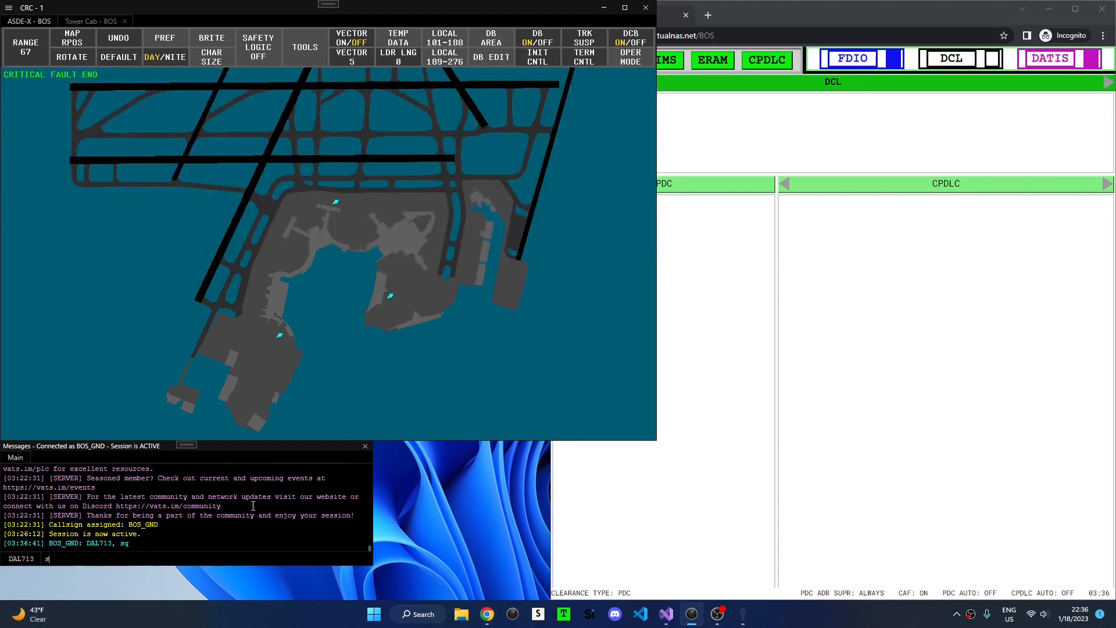
# Enter the 'up' command for DAL713 in the CRC command line.
pyautogui.write('up')
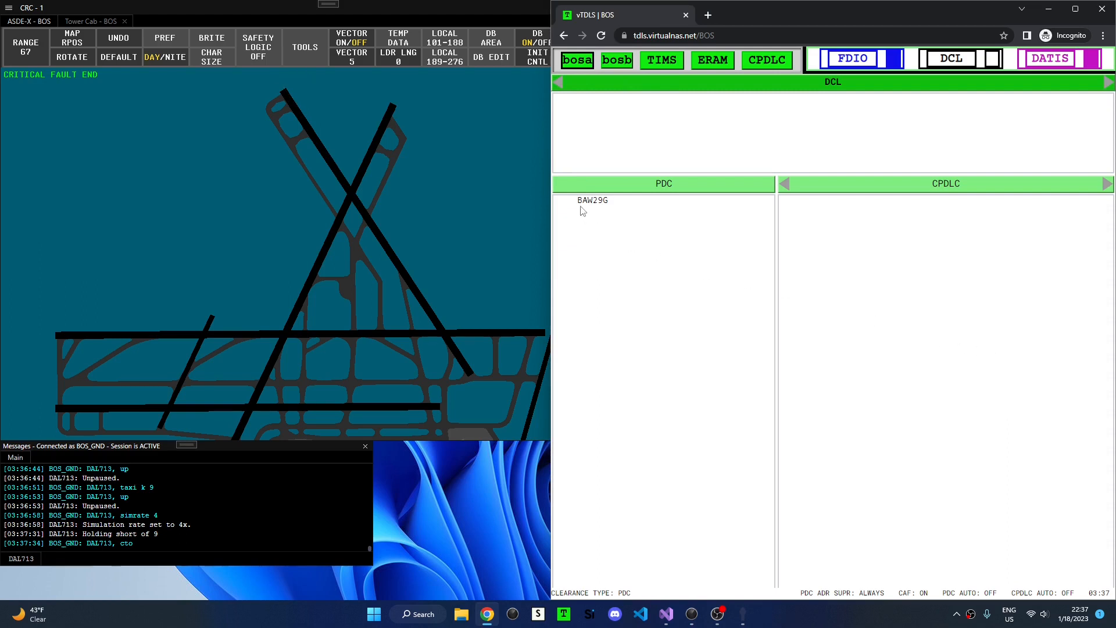
pyautogui.moveTo(577, 220)
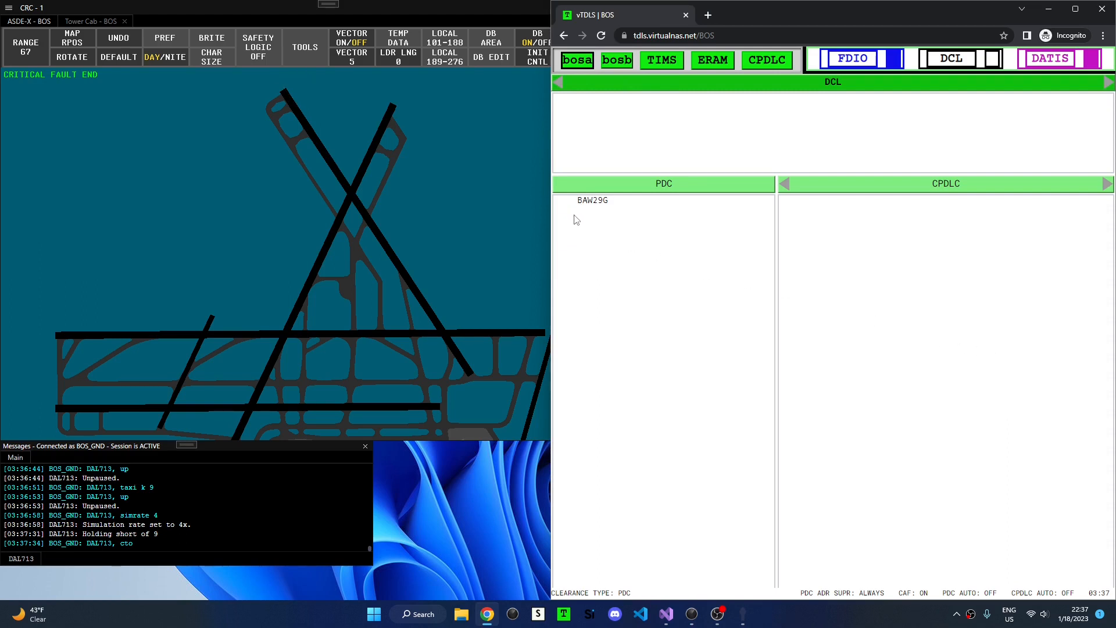